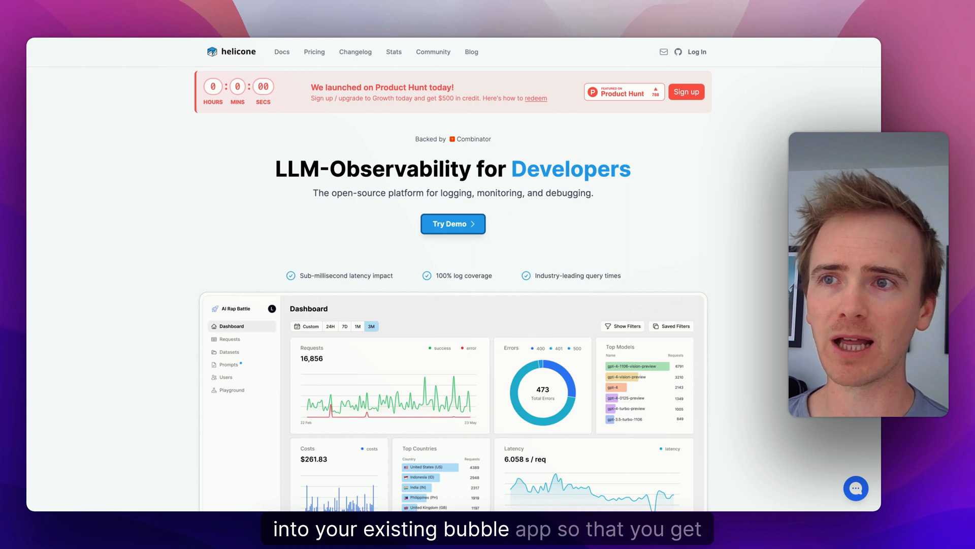
# - Scroll through the Helicone homepage to look over the dashboard preview
pyautogui.scroll(-3)
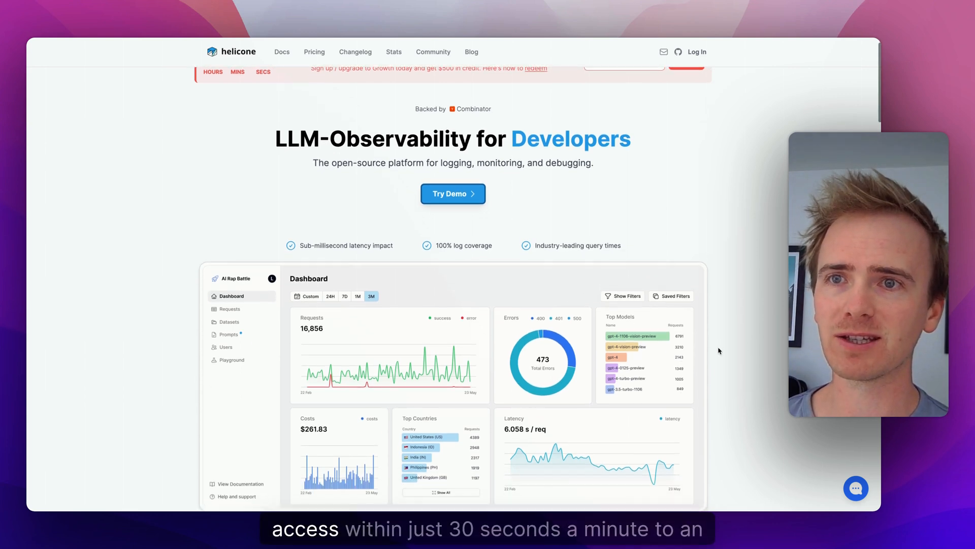
pyautogui.scroll(-3)
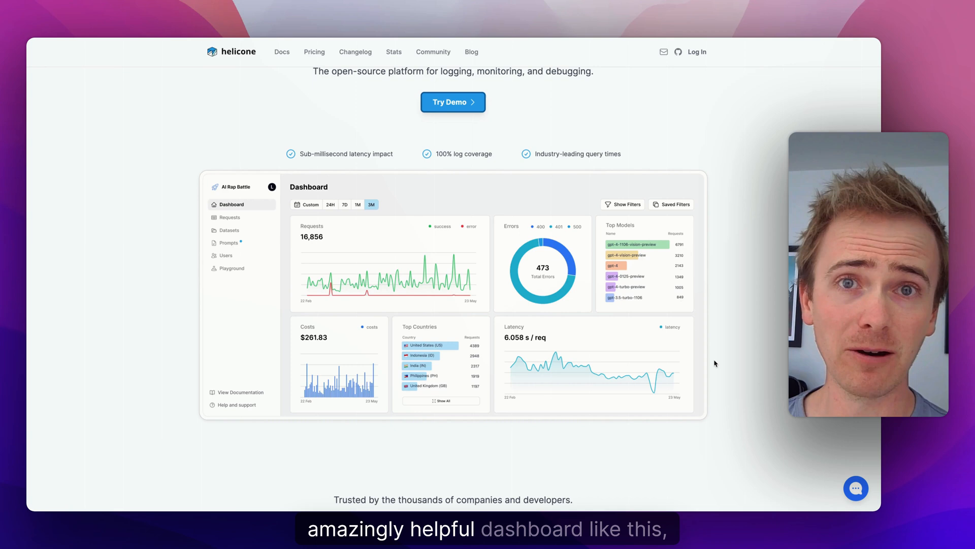
pyautogui.scroll(-3)
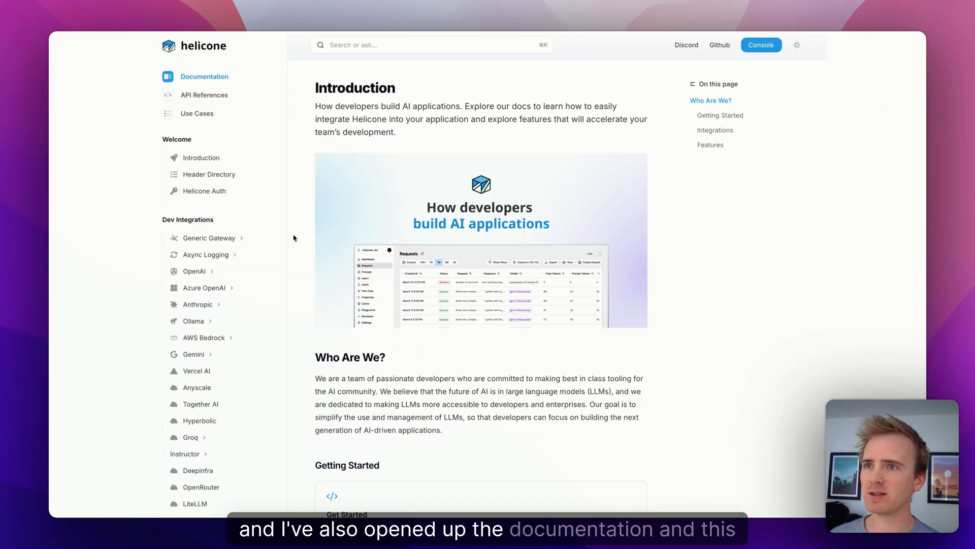
# - Send the prompt 'Hello' via Ask AI and get Claude's greeting reply on the page
pyautogui.scroll(-3)
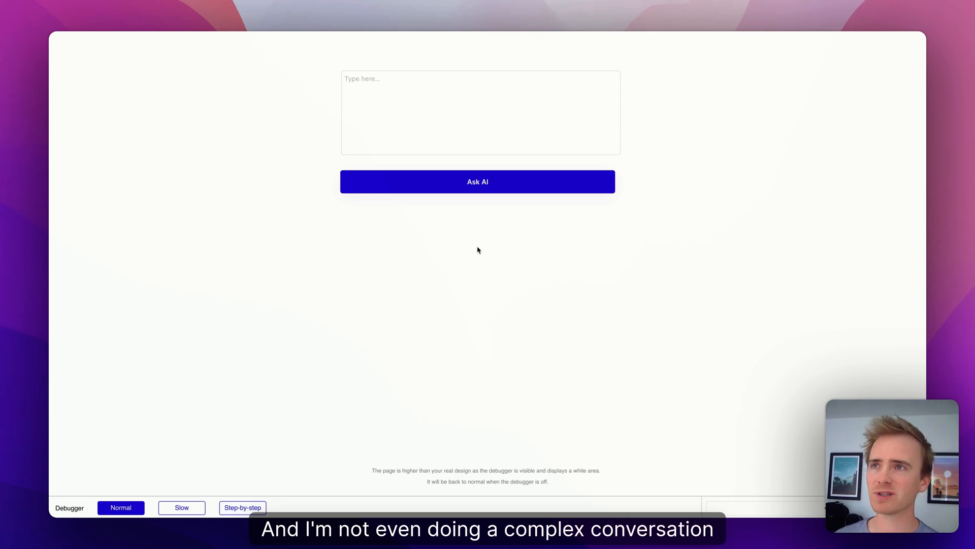
pyautogui.click(480, 113)
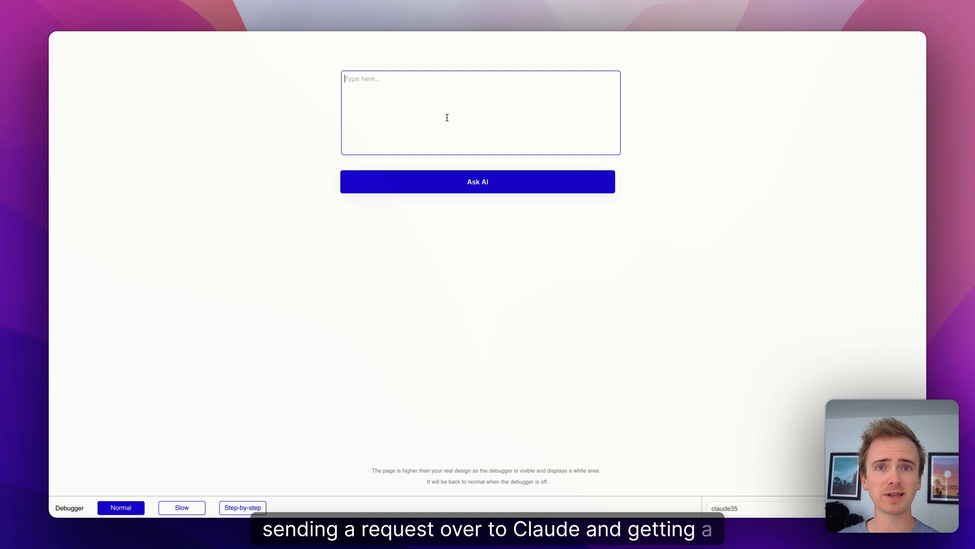
pyautogui.write('Hello')
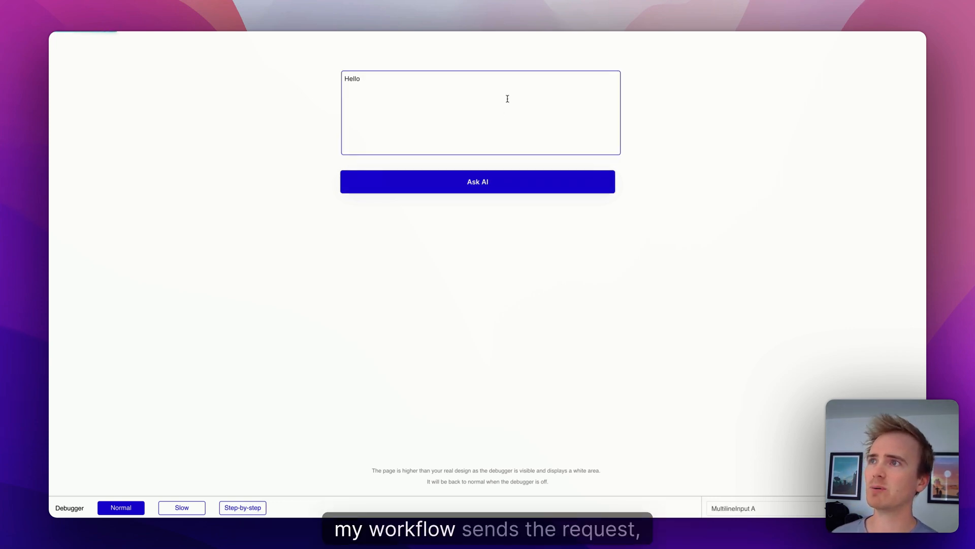
pyautogui.click(478, 181)
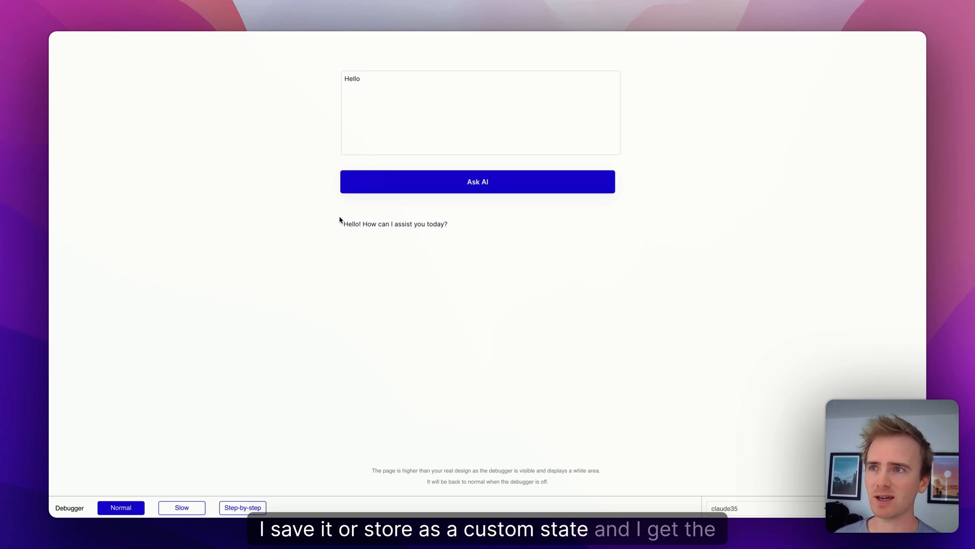
pyautogui.moveTo(458, 234)
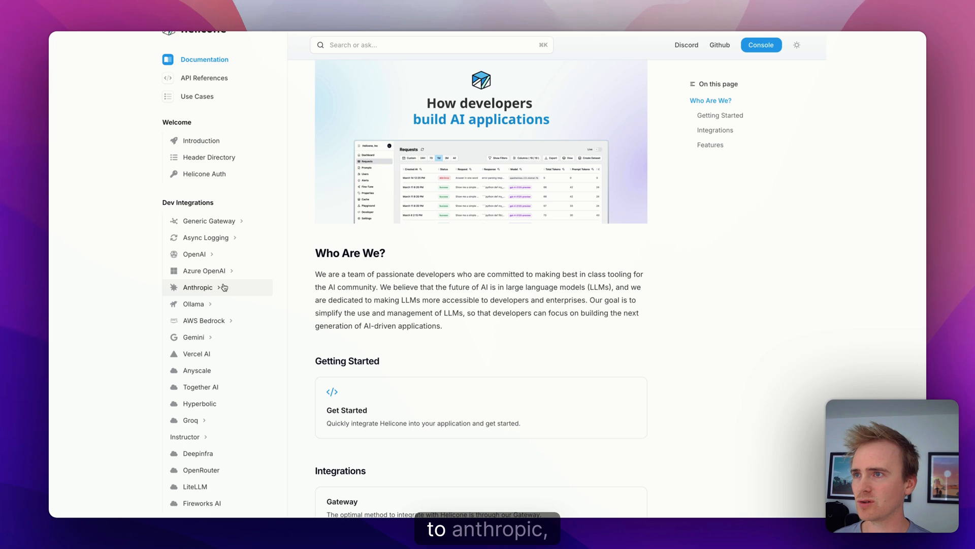
# - Bring up the Anthropic cURL integration guide from the Helicone docs sidebar
pyautogui.click(198, 287)
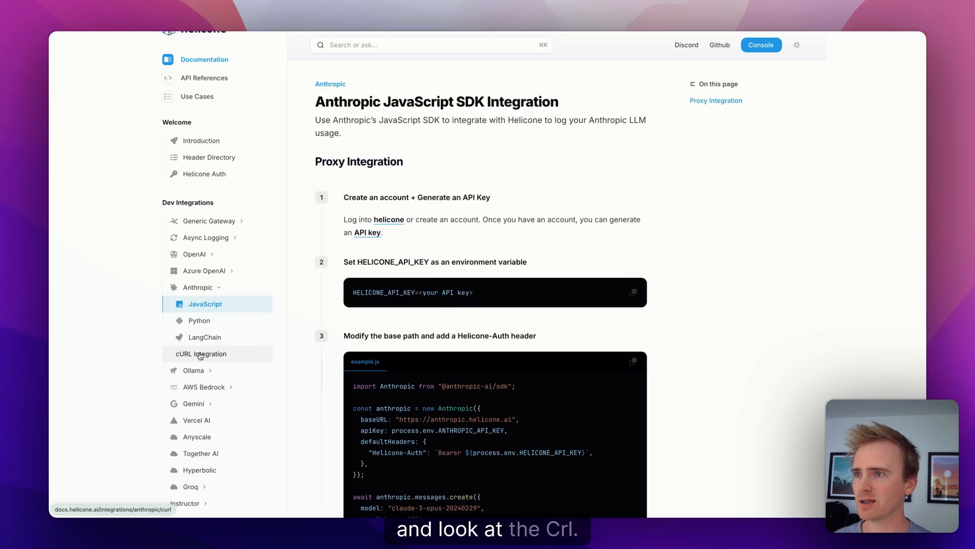
pyautogui.click(201, 353)
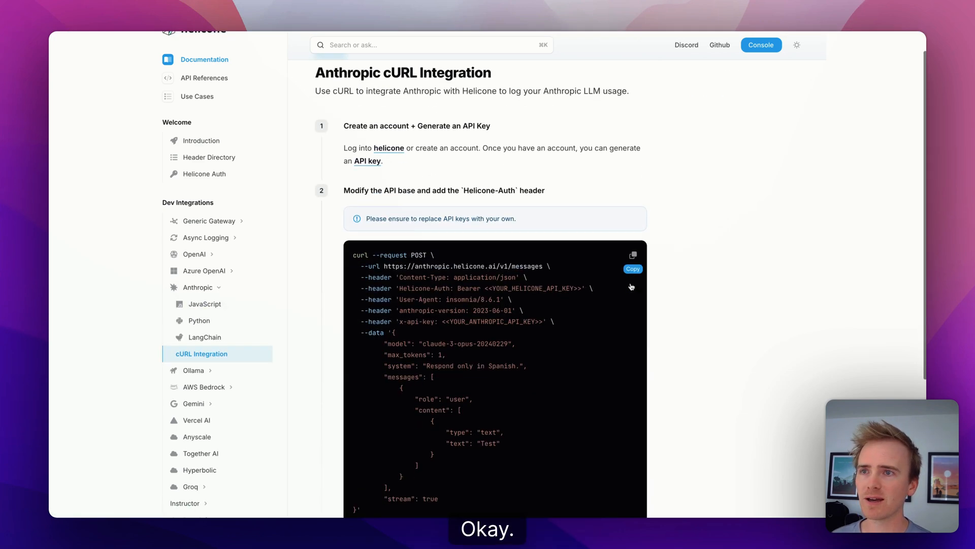
pyautogui.scroll(-3)
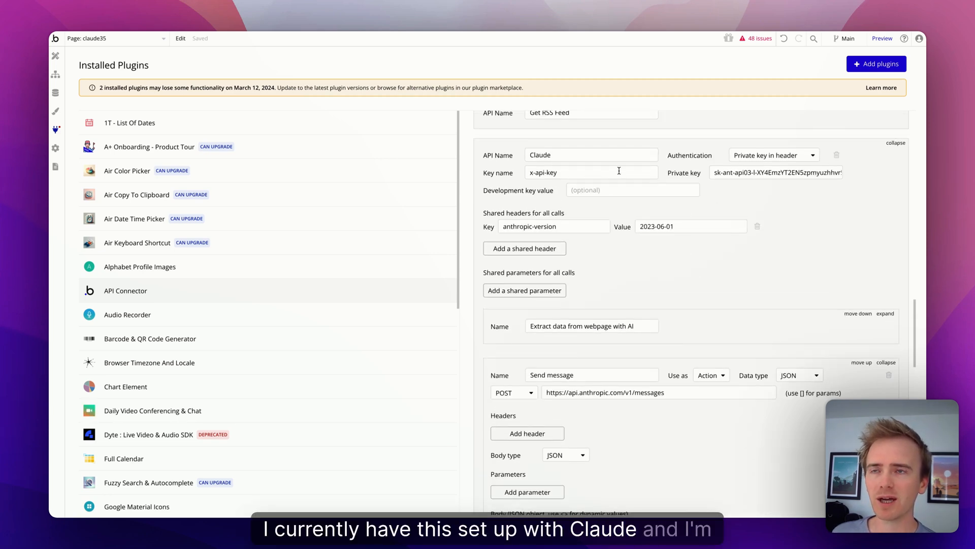
# - Rename the Claude API to 'Helicone with Claude' and select its existing x-api-key value
pyautogui.doubleClick(560, 154)
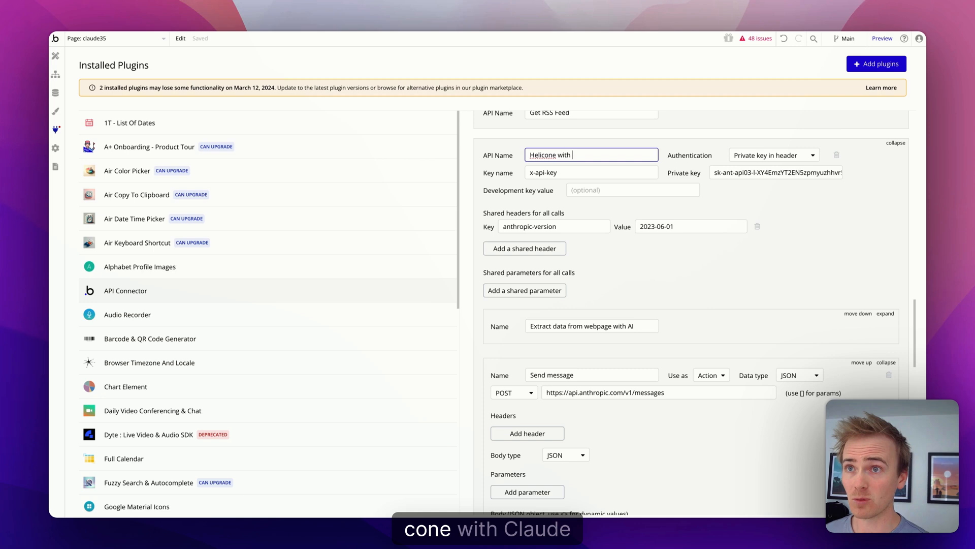
pyautogui.write('Claude')
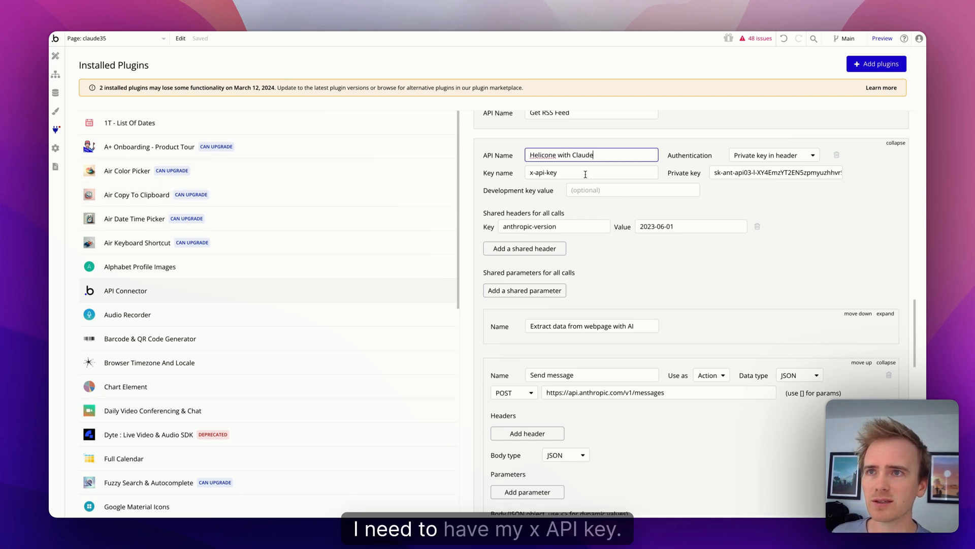
pyautogui.tripleClick(541, 173)
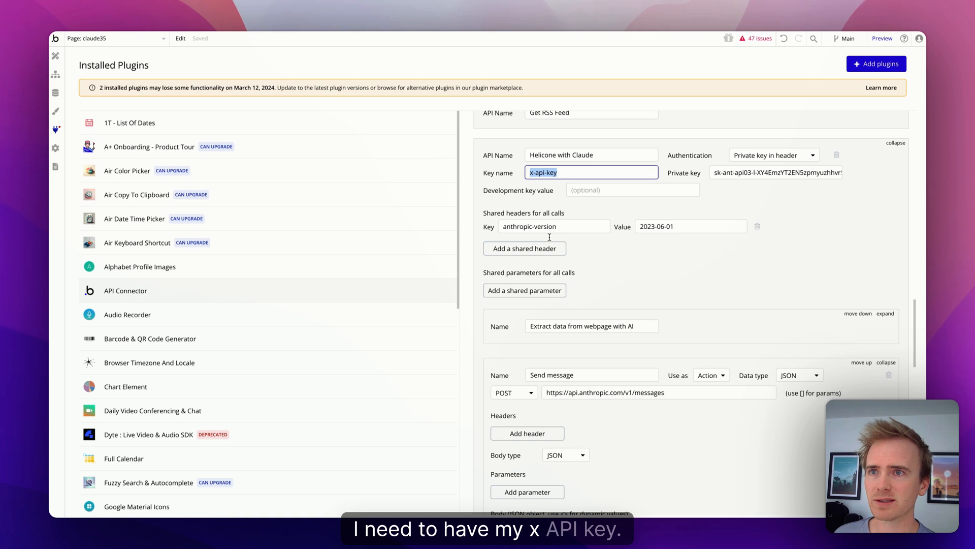
pyautogui.click(524, 248)
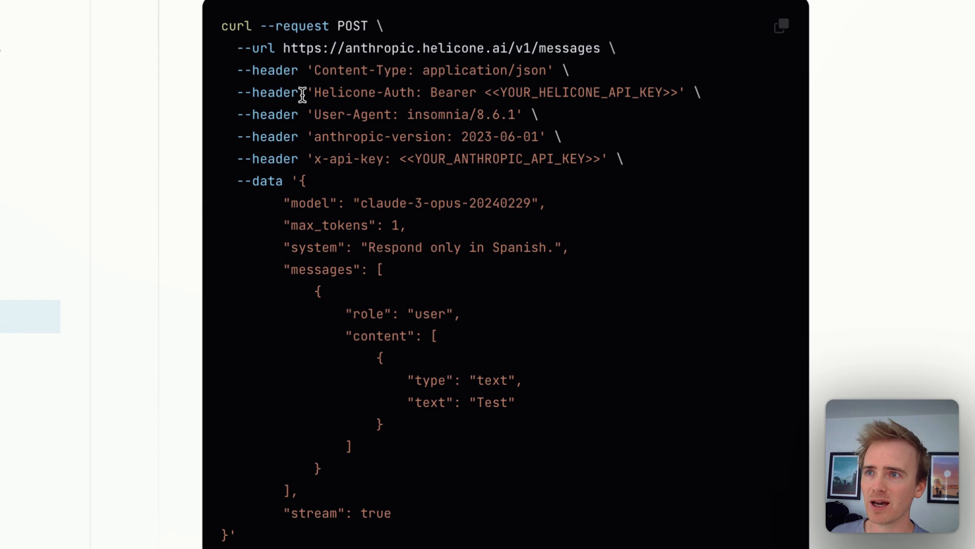
pyautogui.moveTo(314, 92); pyautogui.dragTo(668, 92)
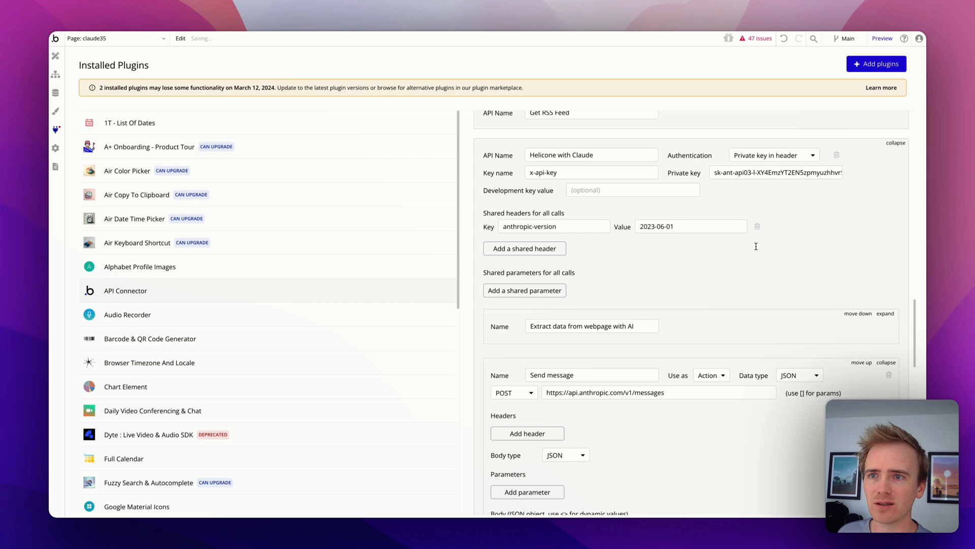
# - Add a private x-api-key header with the Anthropic key to the Send message call
pyautogui.click(528, 432)
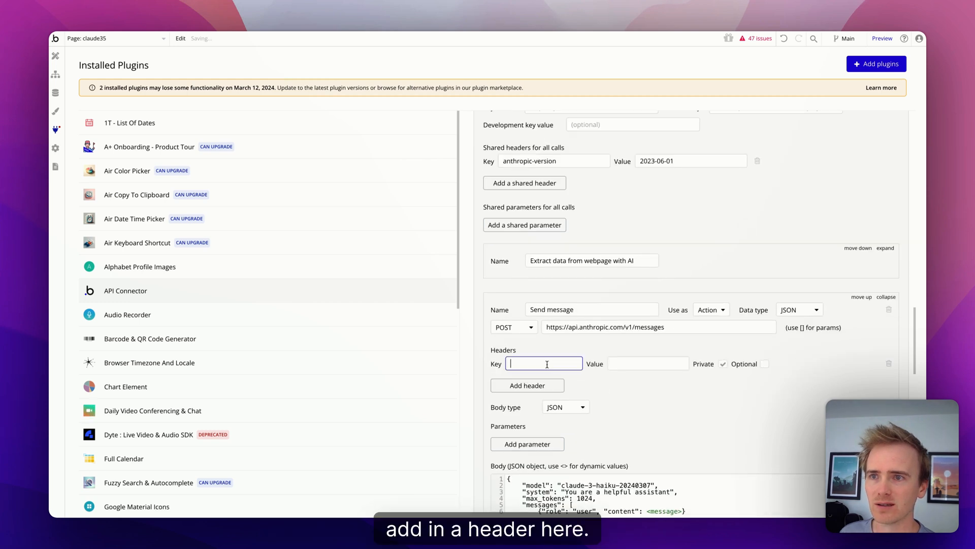
pyautogui.write('x-api-key')
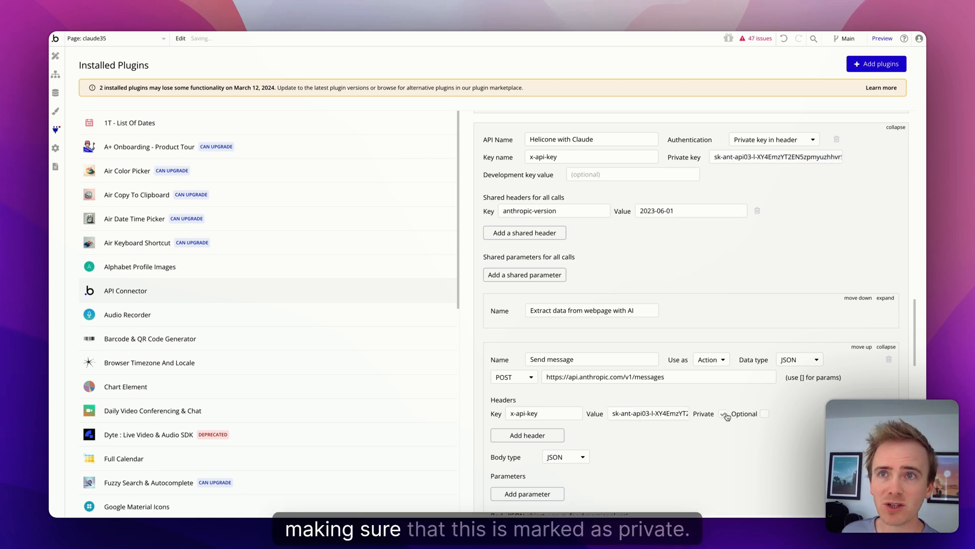
pyautogui.click(722, 413)
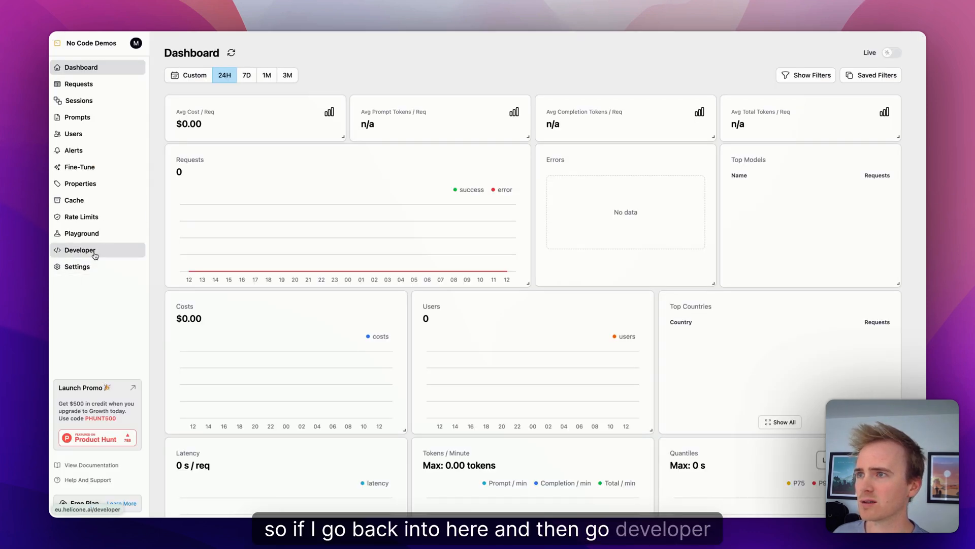
# - Generate a Helicone API key named 'Bubble app tdemo' under Developer and copy it
pyautogui.click(80, 250)
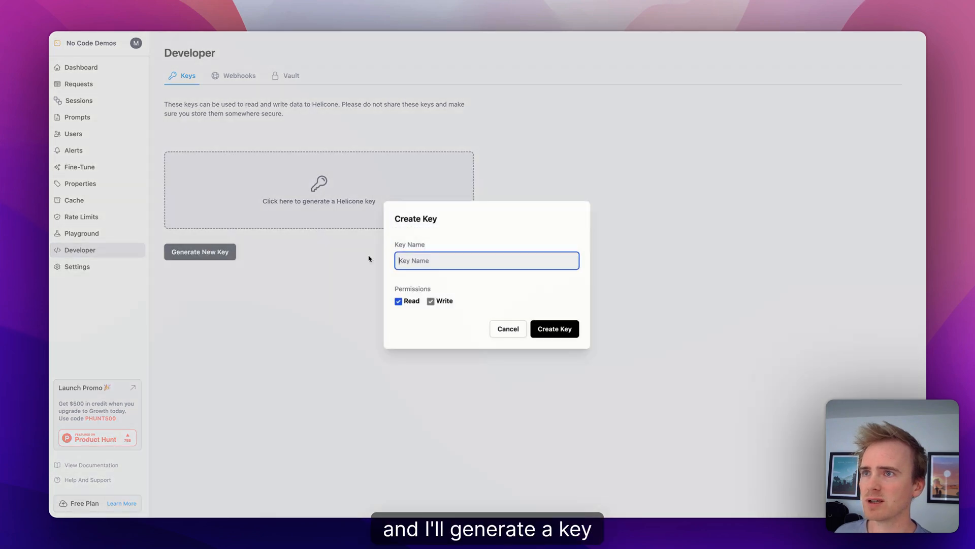
pyautogui.click(553, 329)
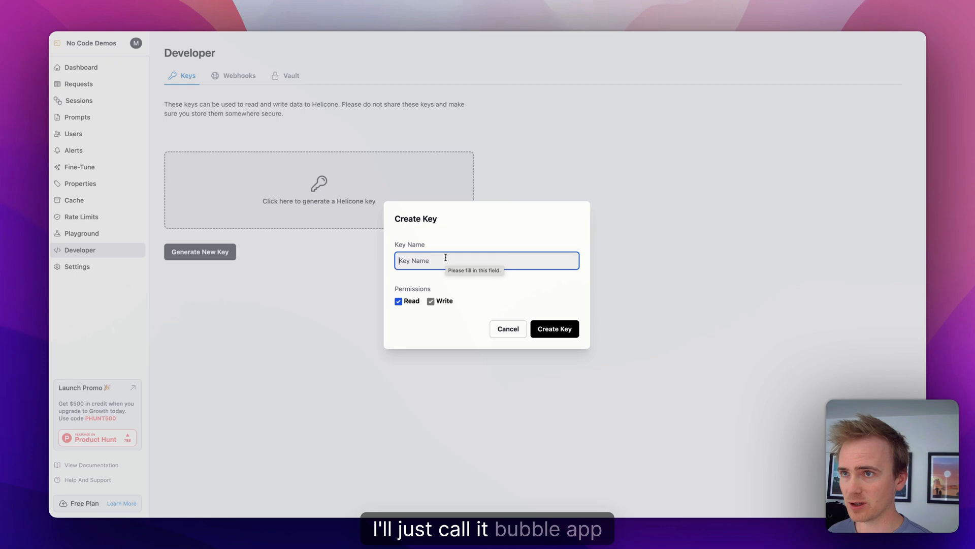
pyautogui.write('Bubble app tdem')
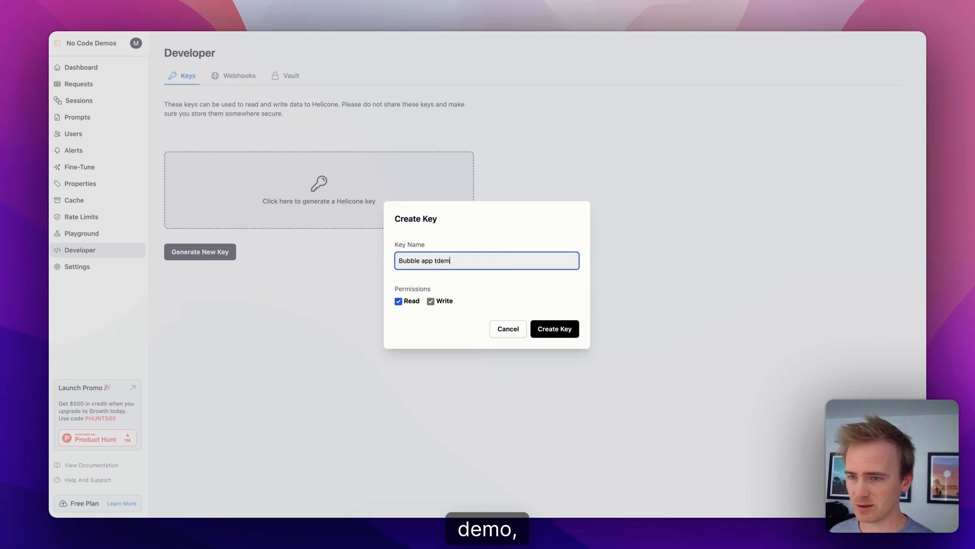
pyautogui.click(554, 328)
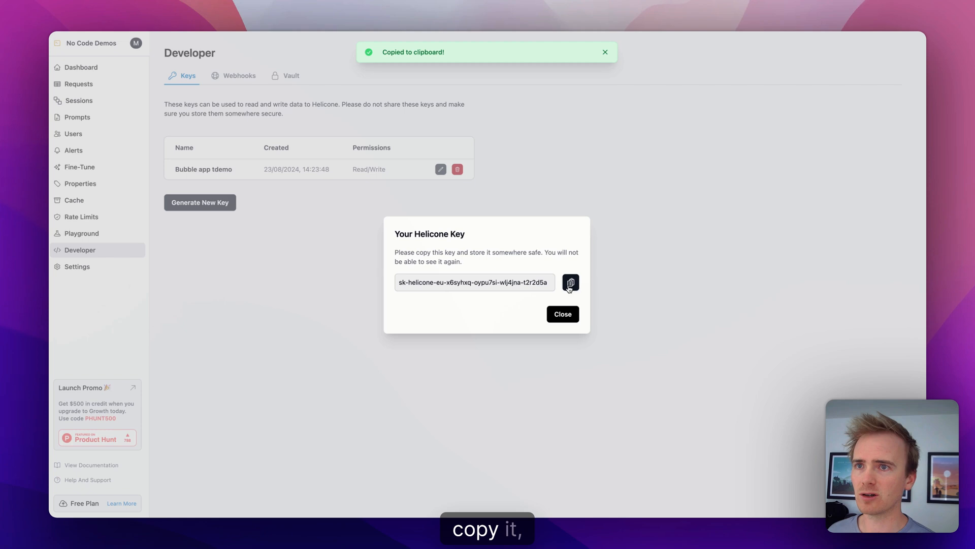
pyautogui.click(561, 314)
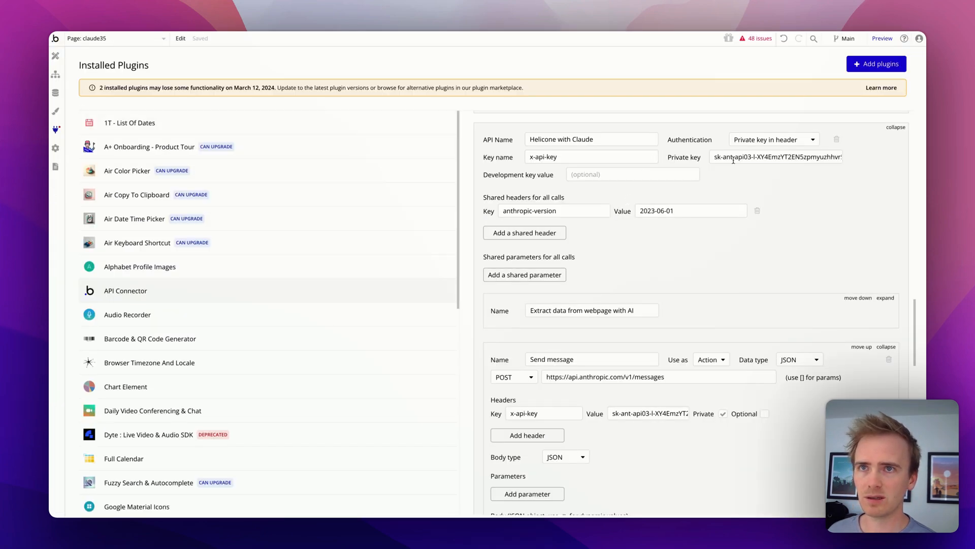
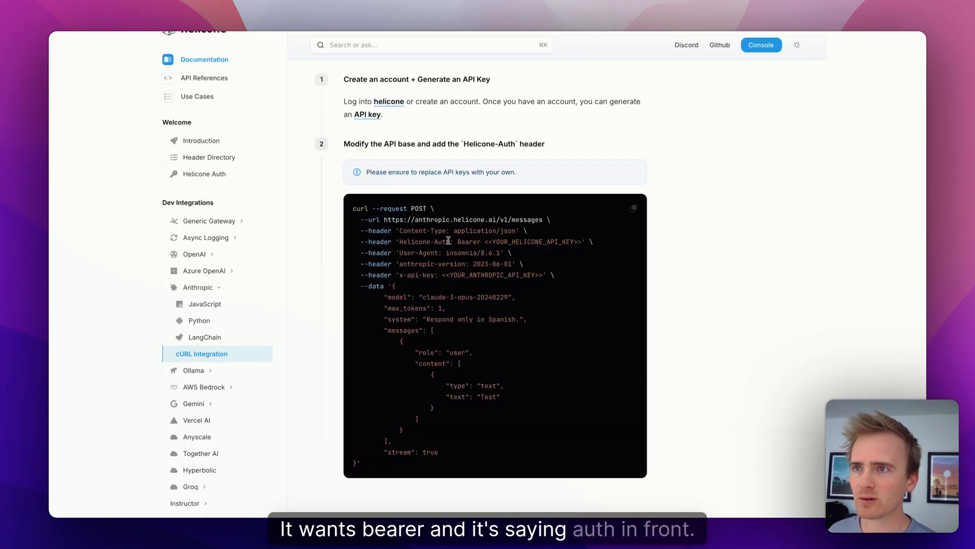
# - Paste the Helicone key as the private key and rename the auth header to Helicone-Auth with Bearer prefix
pyautogui.doubleClick(423, 242)
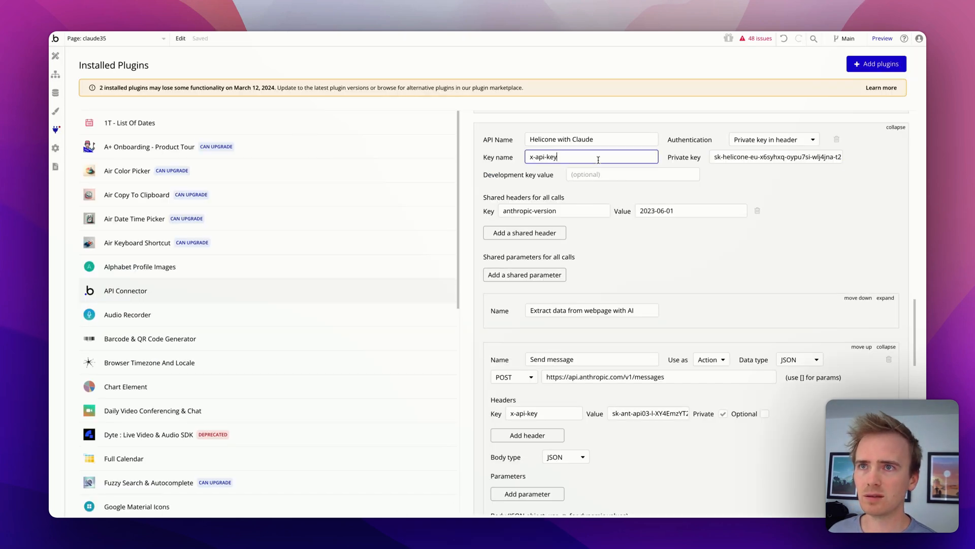
pyautogui.write('Helicone-Auth')
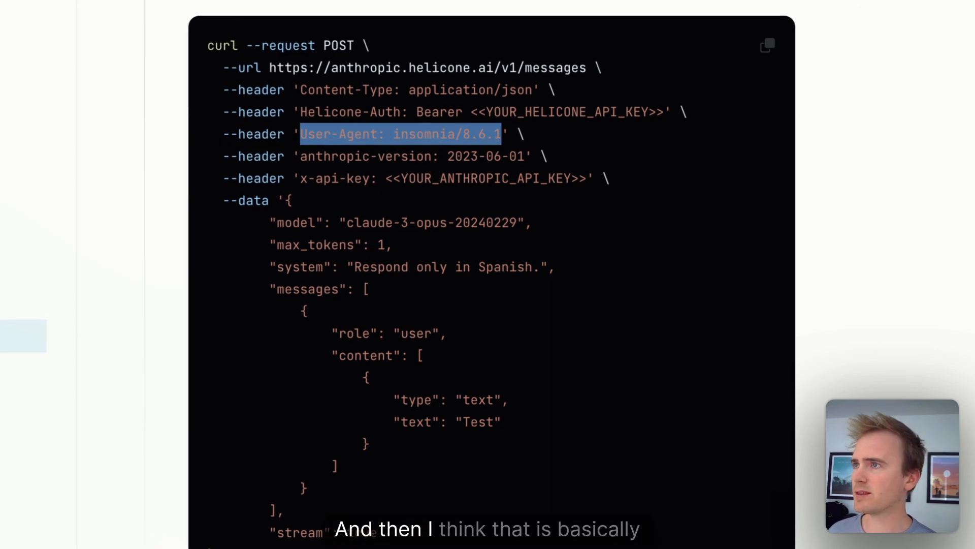
# - Add a shared header User-Agent: insomnia/8.6.1
pyautogui.scroll(-3)
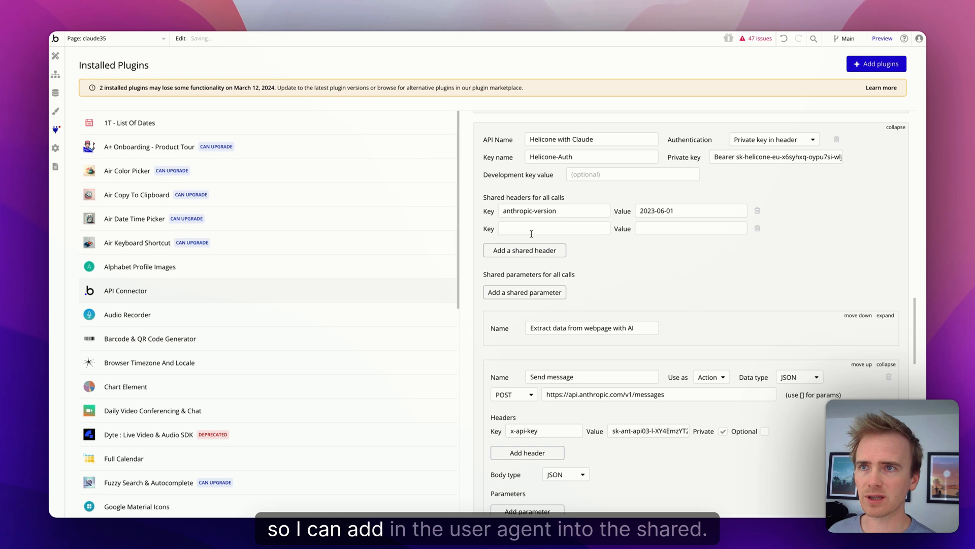
pyautogui.write('User-Agent: insomnia/8.6.1')
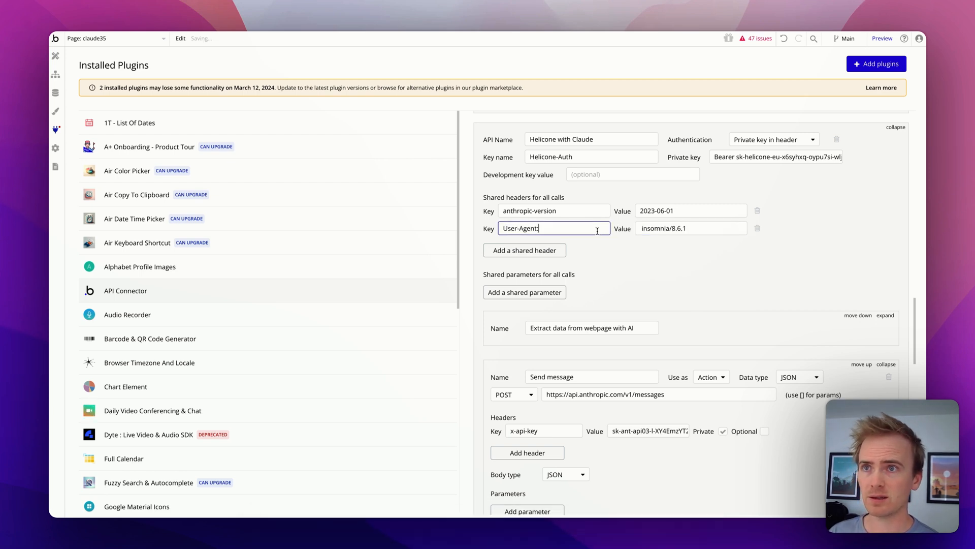
# - Reinitialize the Send message call and save its returned values
pyautogui.scroll(-3)
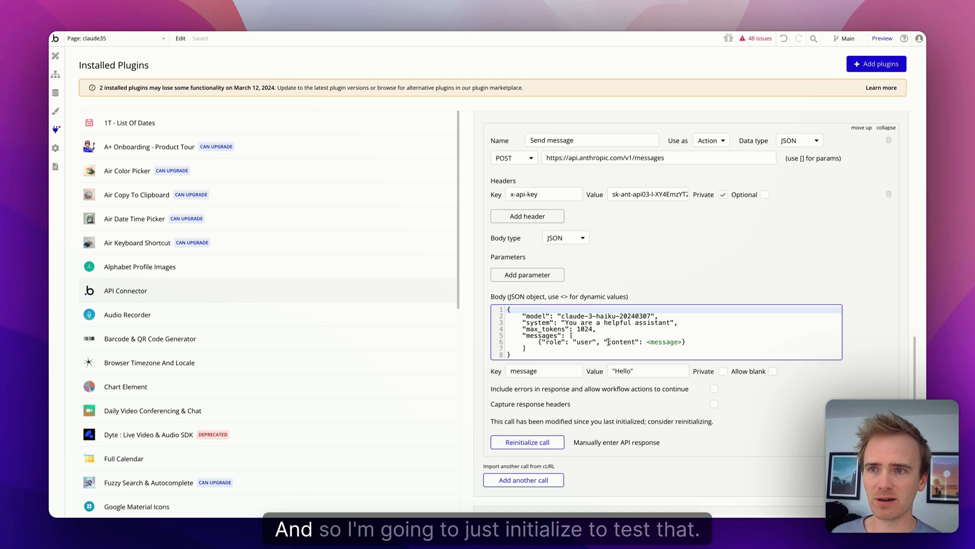
pyautogui.click(527, 442)
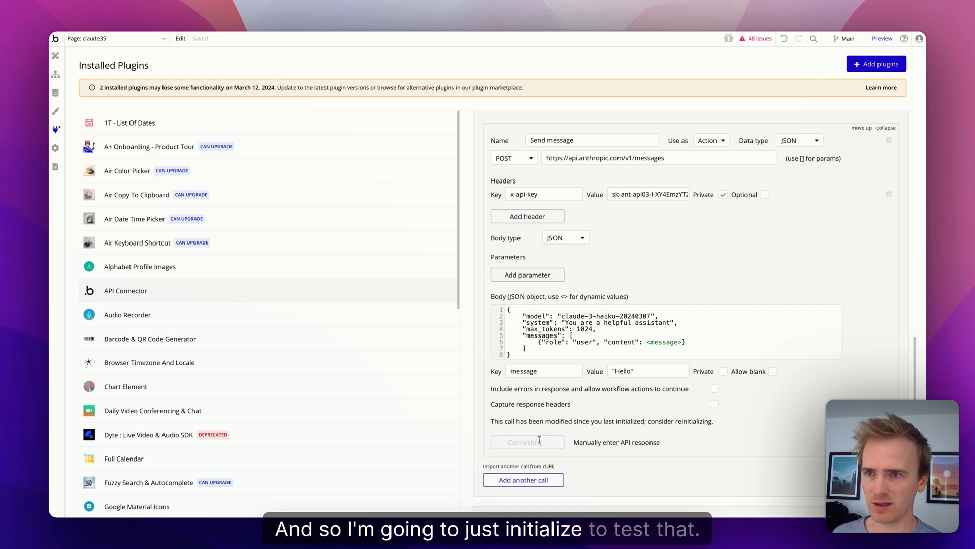
pyautogui.click(527, 442)
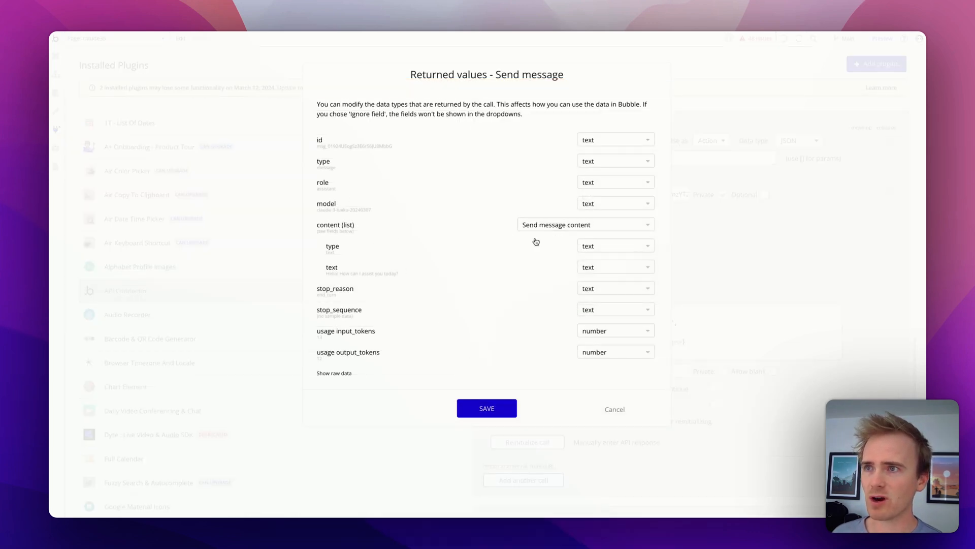
pyautogui.click(487, 408)
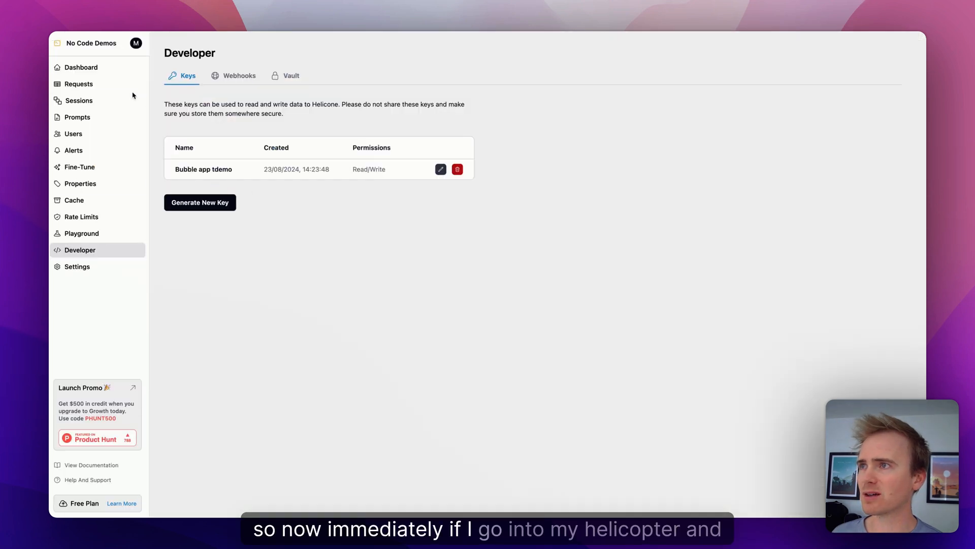
pyautogui.moveTo(366, 203)
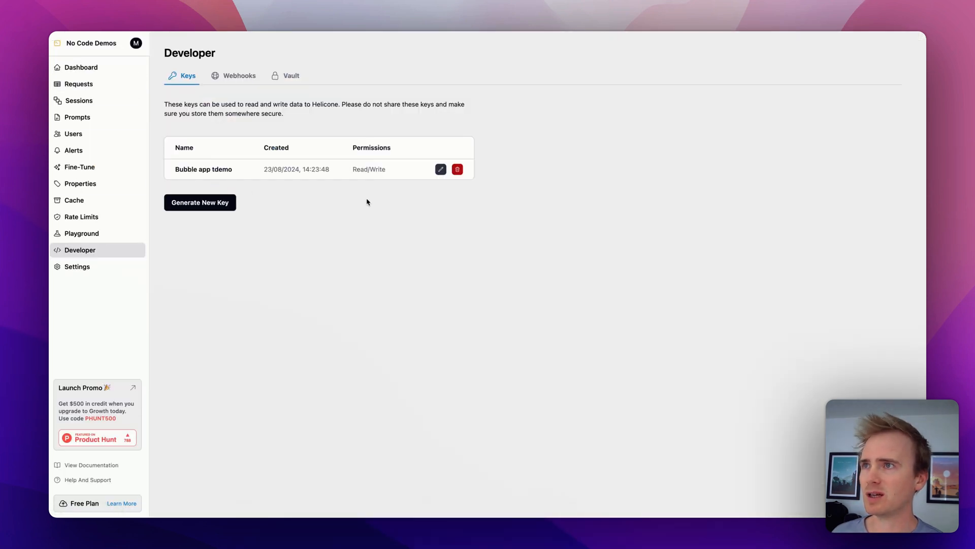
# - Check Helicone's Dashboard and Requests pages, which still show no data found
pyautogui.click(81, 67)
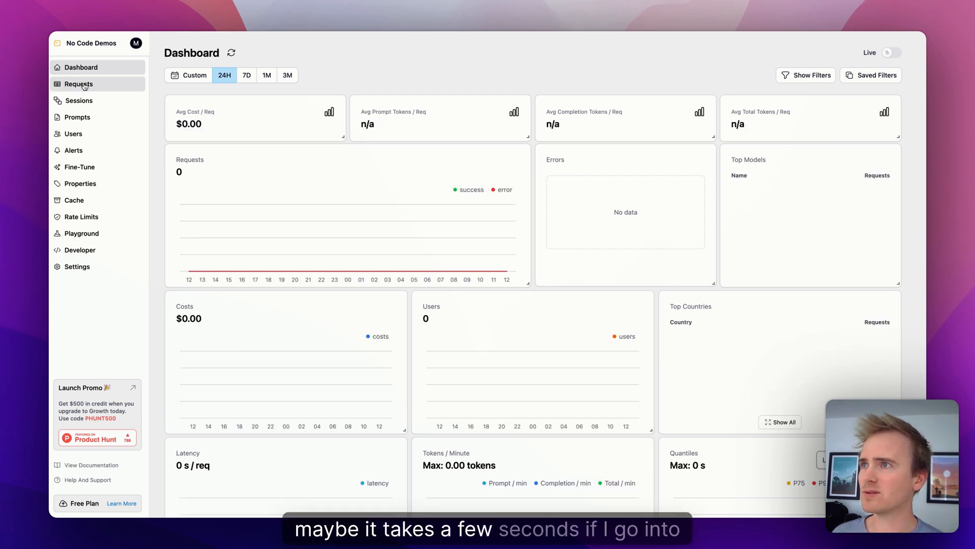
pyautogui.click(78, 85)
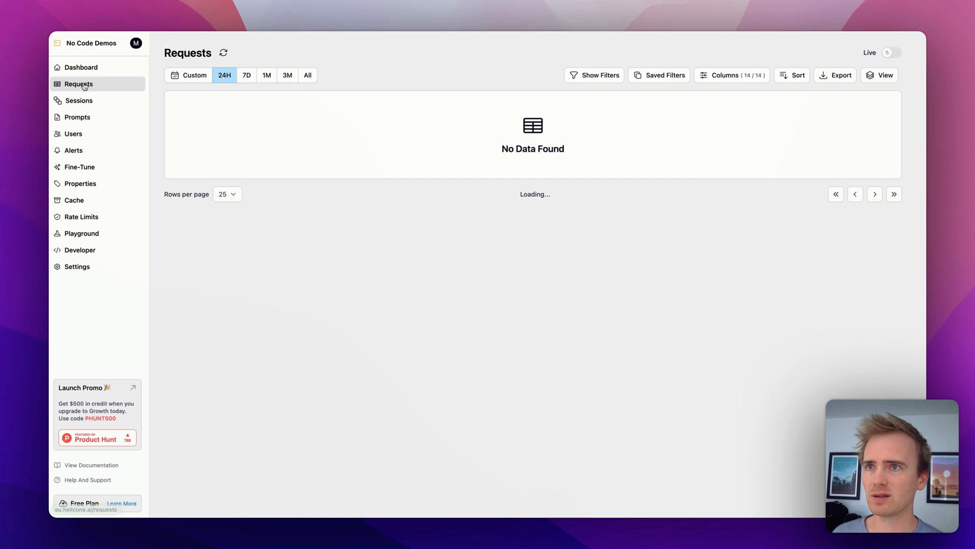
pyautogui.click(79, 67)
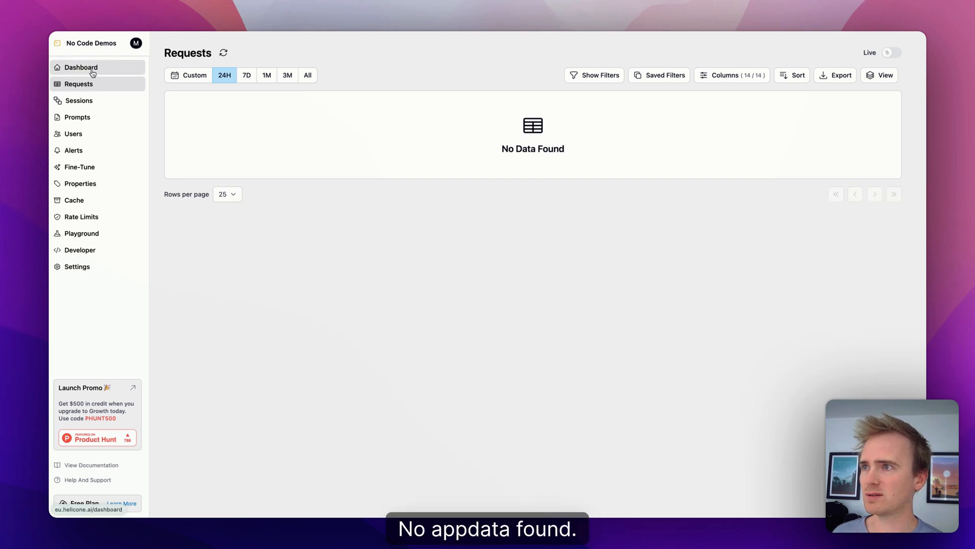
pyautogui.click(81, 67)
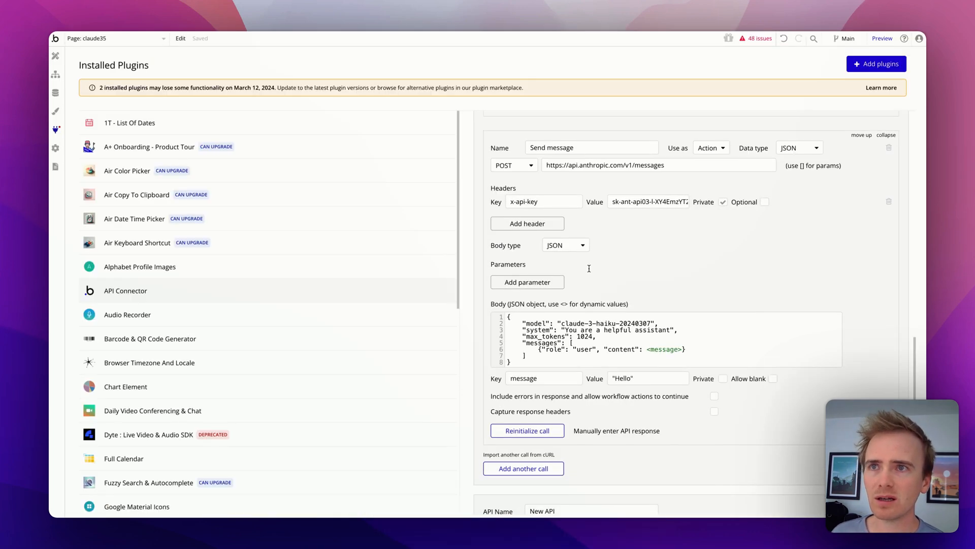
pyautogui.scroll(-3)
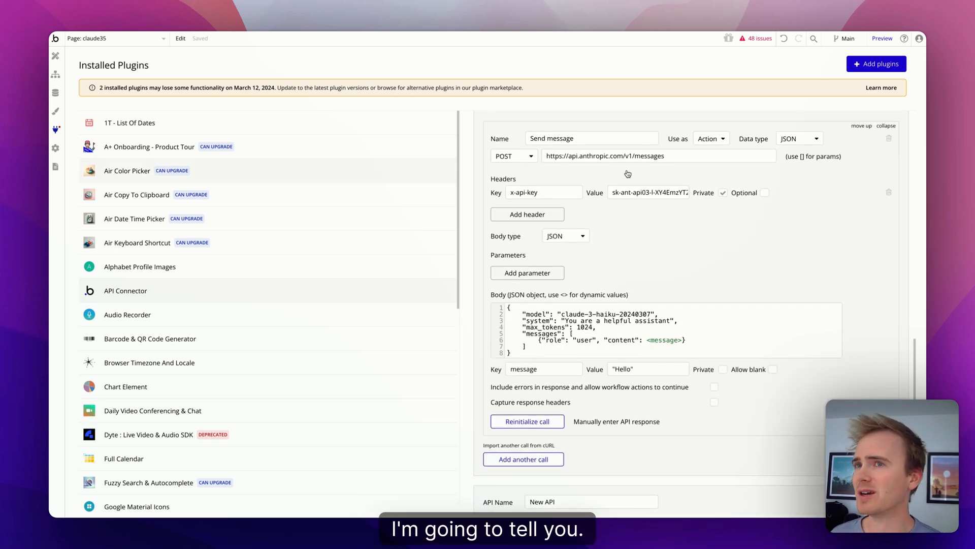
pyautogui.click(658, 156)
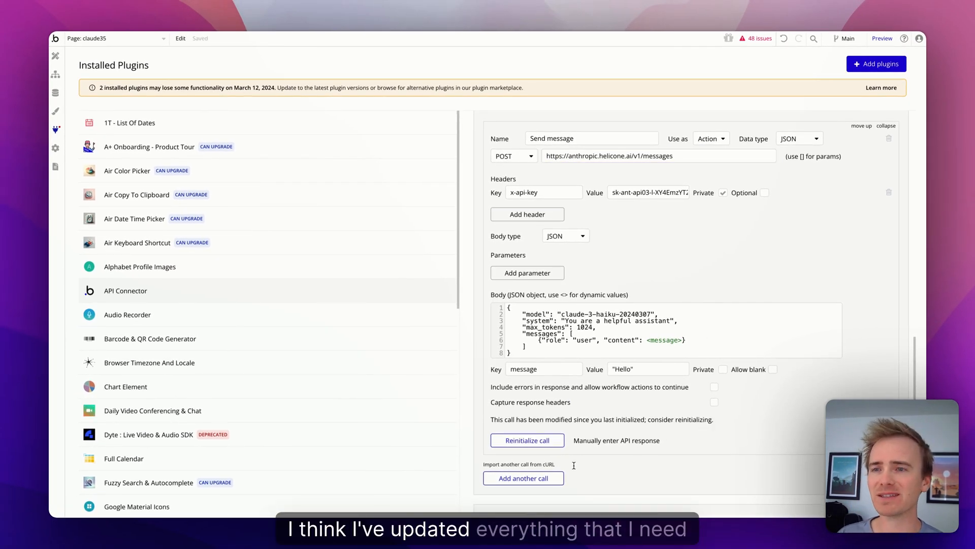
pyautogui.click(527, 440)
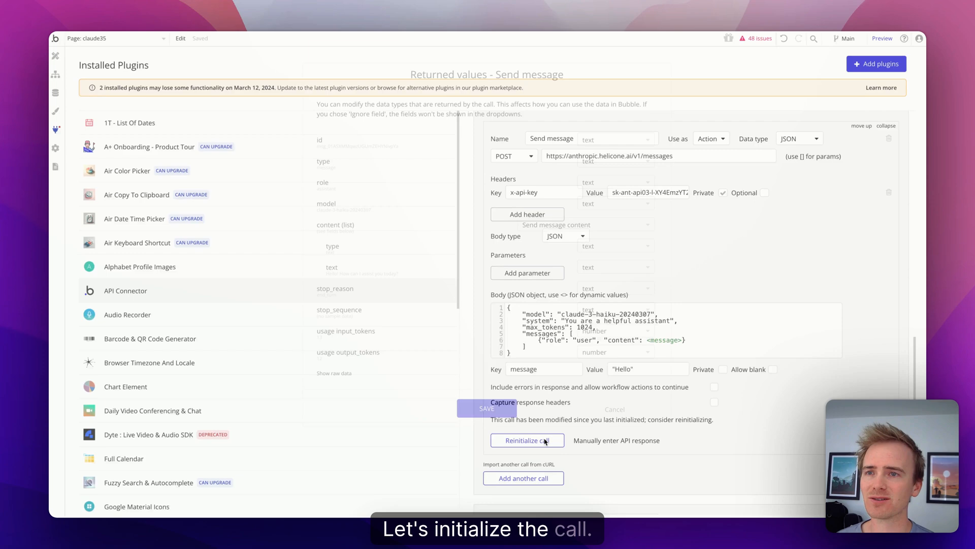
pyautogui.click(526, 440)
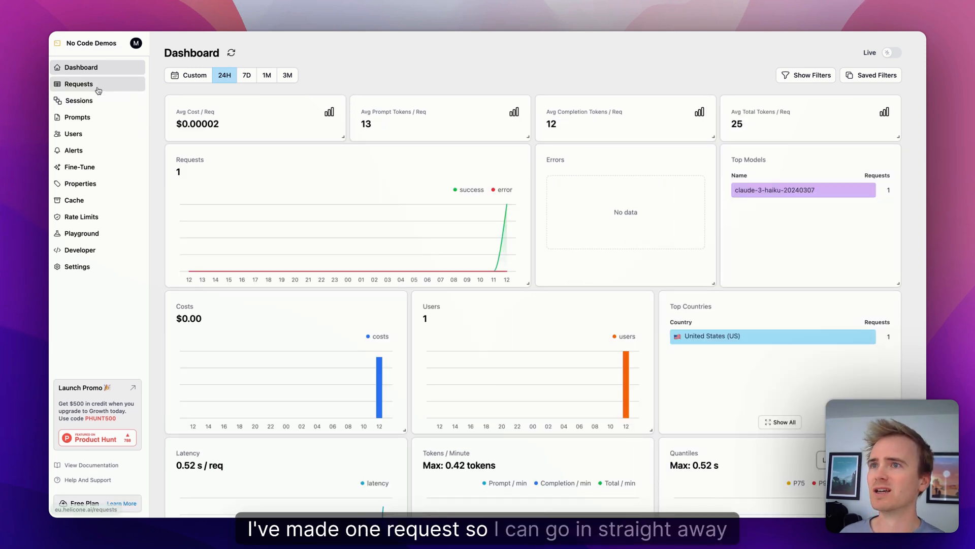
# - Review the Requests log's claude-3-haiku entry, scrolling right to the User and Cost columns
pyautogui.click(78, 85)
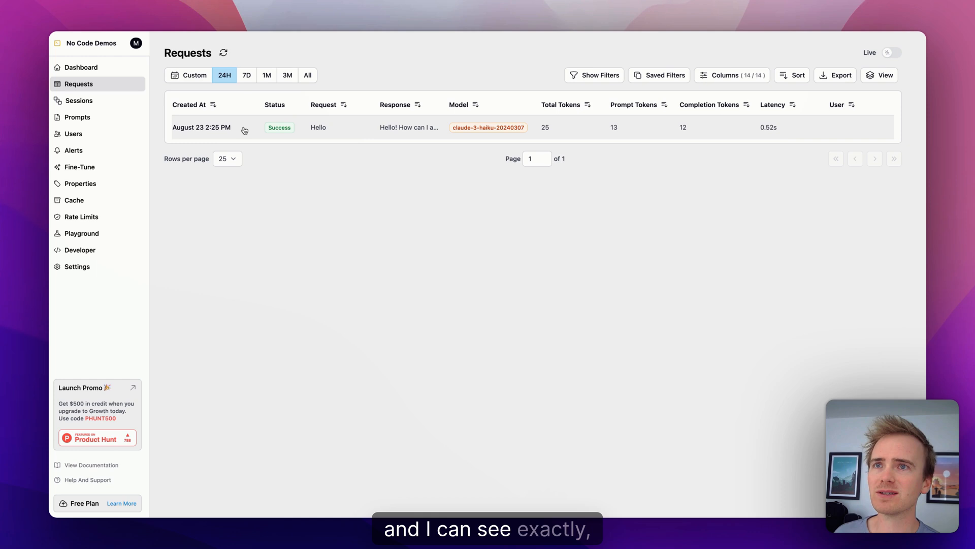
pyautogui.moveTo(627, 128)
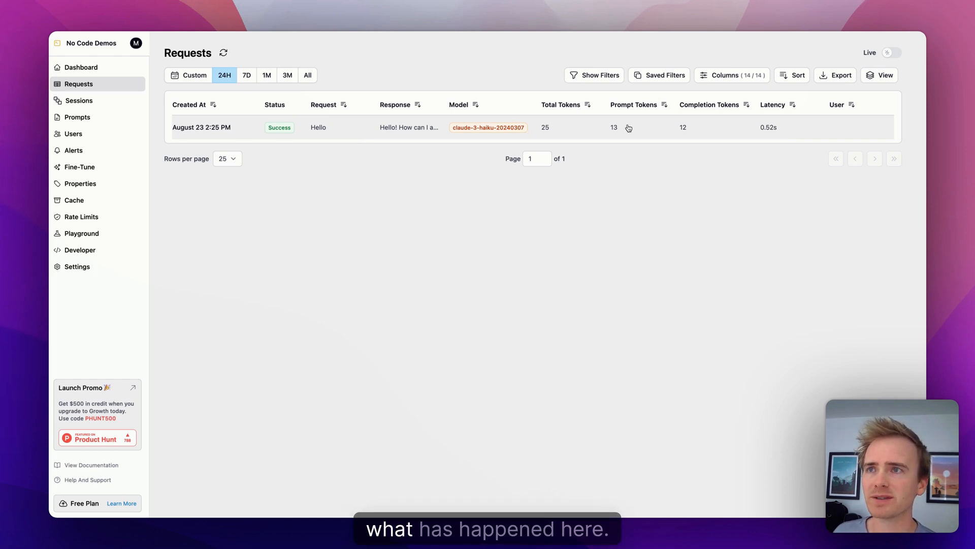
pyautogui.click(318, 127)
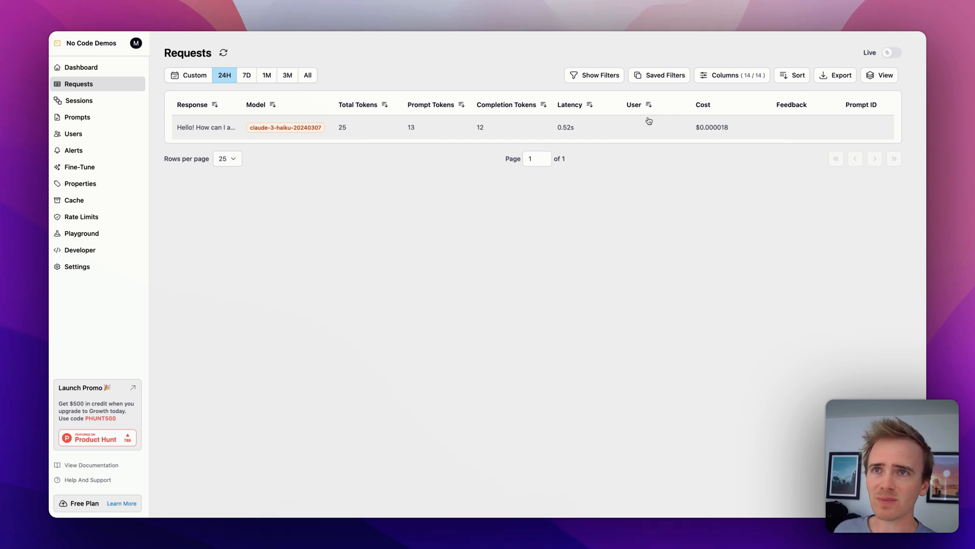
pyautogui.hscroll(3)
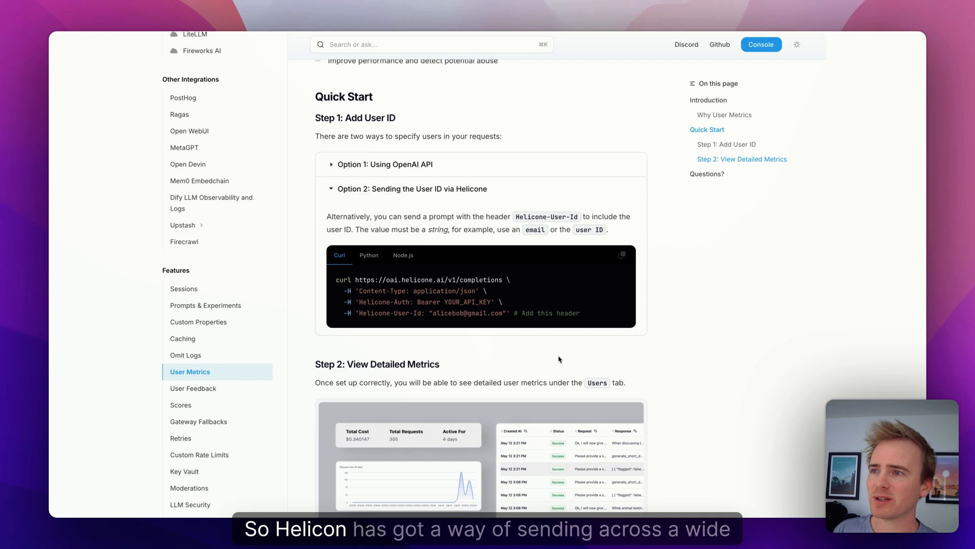
pyautogui.moveTo(208, 322)
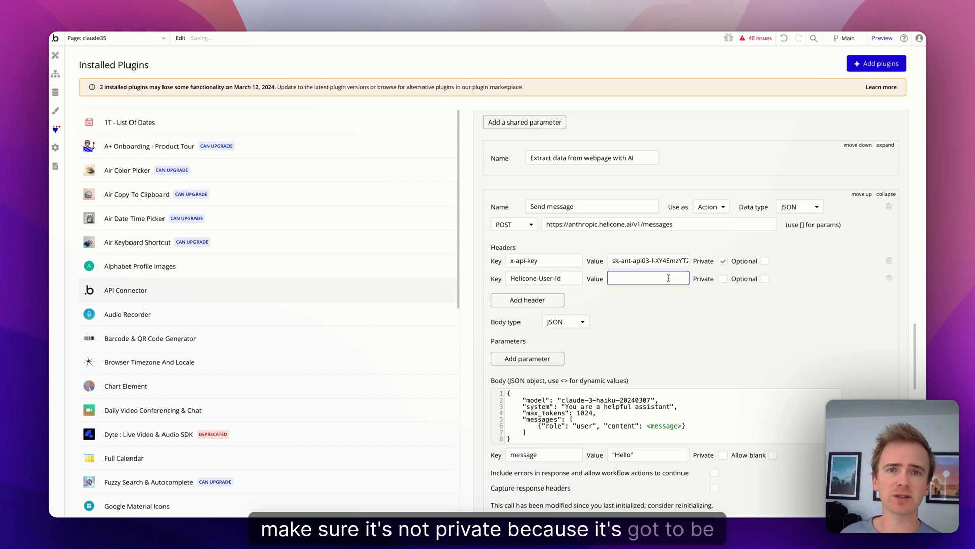
# - Empty the Helicone-User-Id header value in the Send message call, then go to the page workflows
pyautogui.write('1')
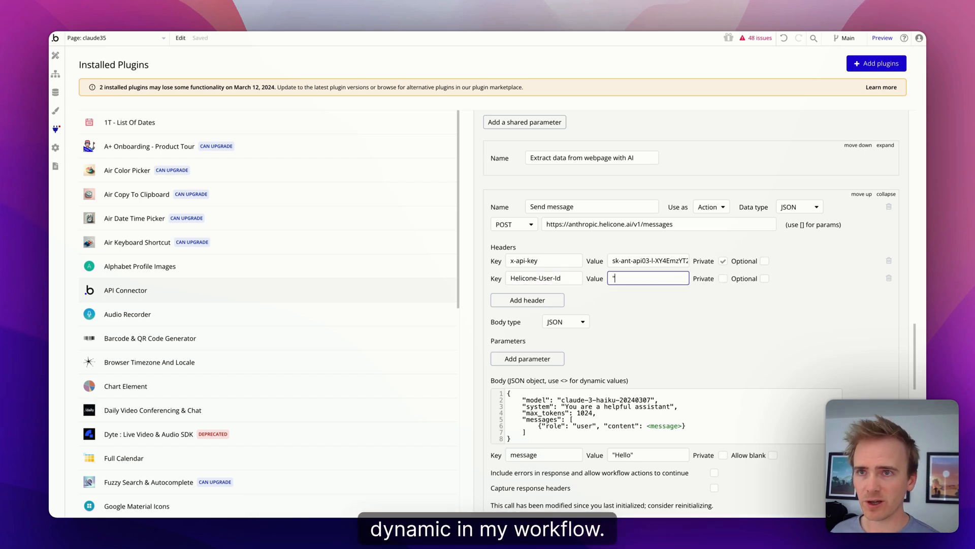
pyautogui.write('""')
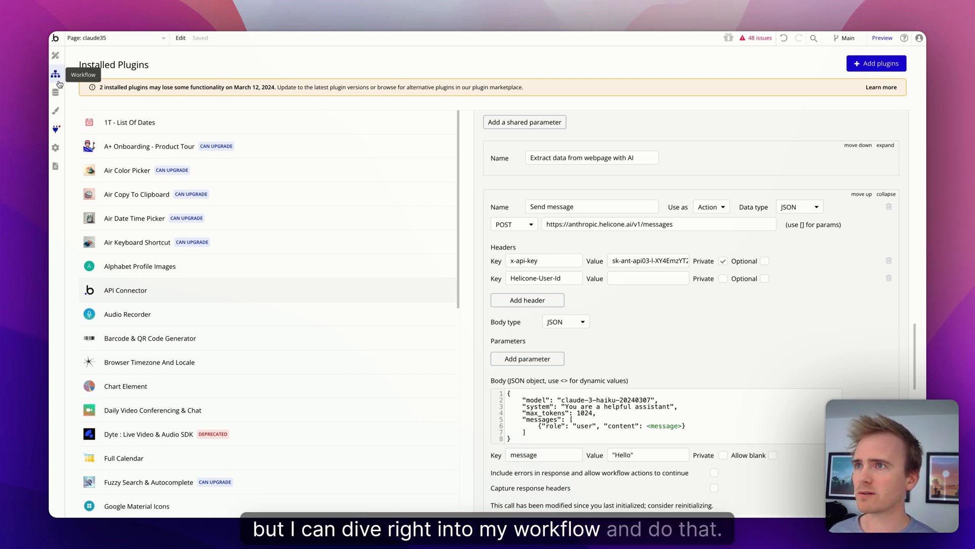
pyautogui.click(54, 74)
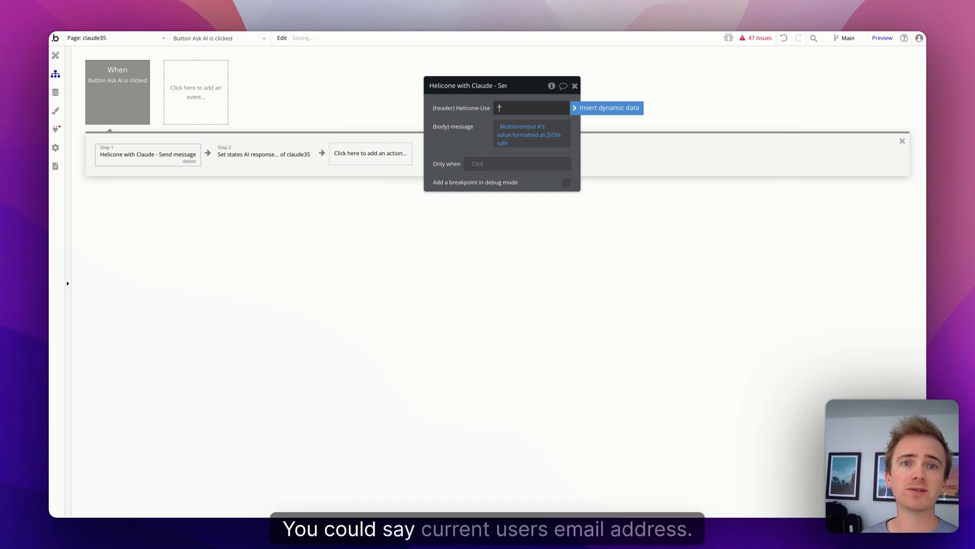
pyautogui.write('""')
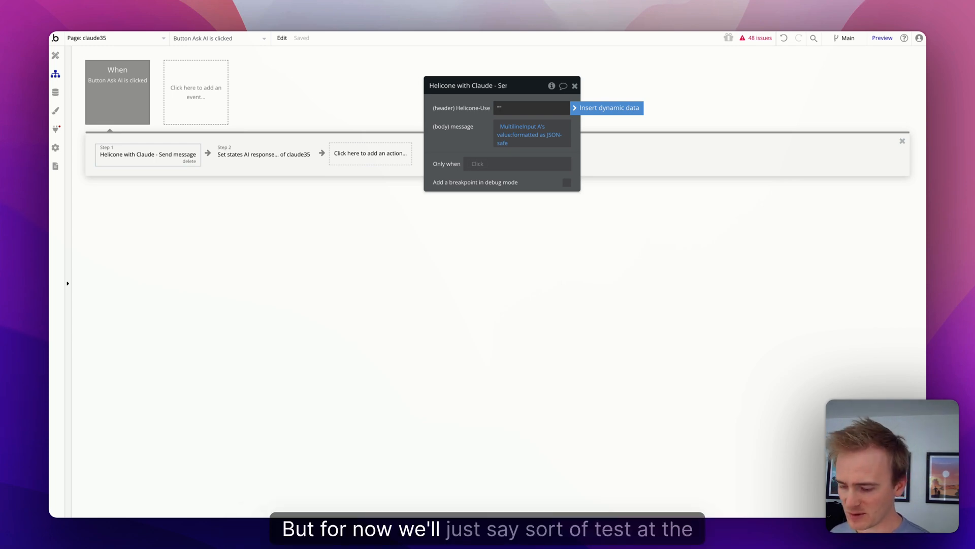
pyautogui.write('test@')
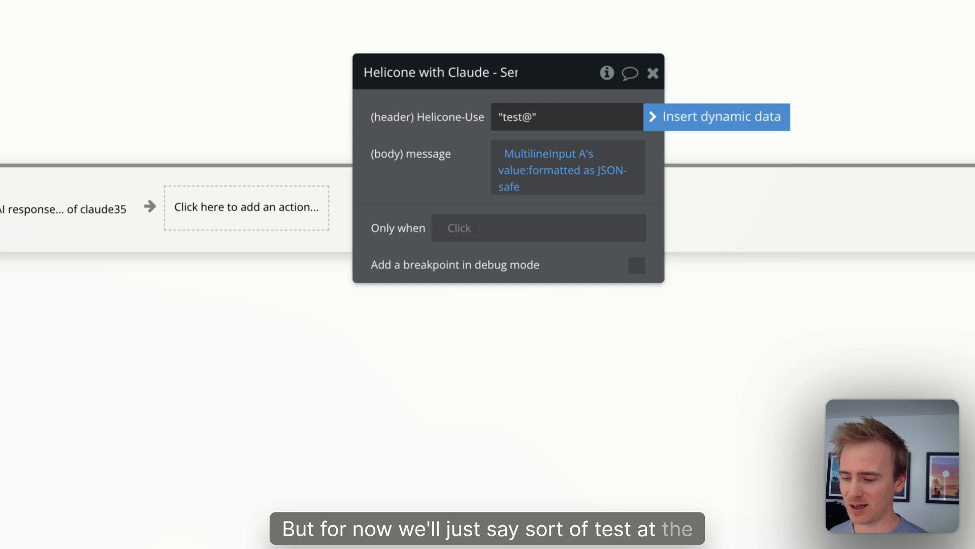
pyautogui.write('example.com')
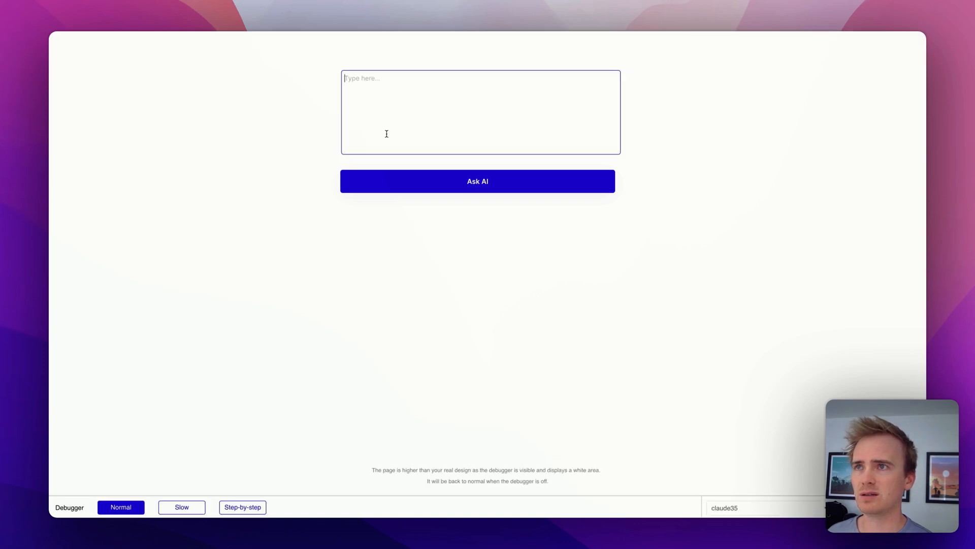
# - Ask the AI "What is your name?" from the preview's multiline input
pyautogui.write('What is your')
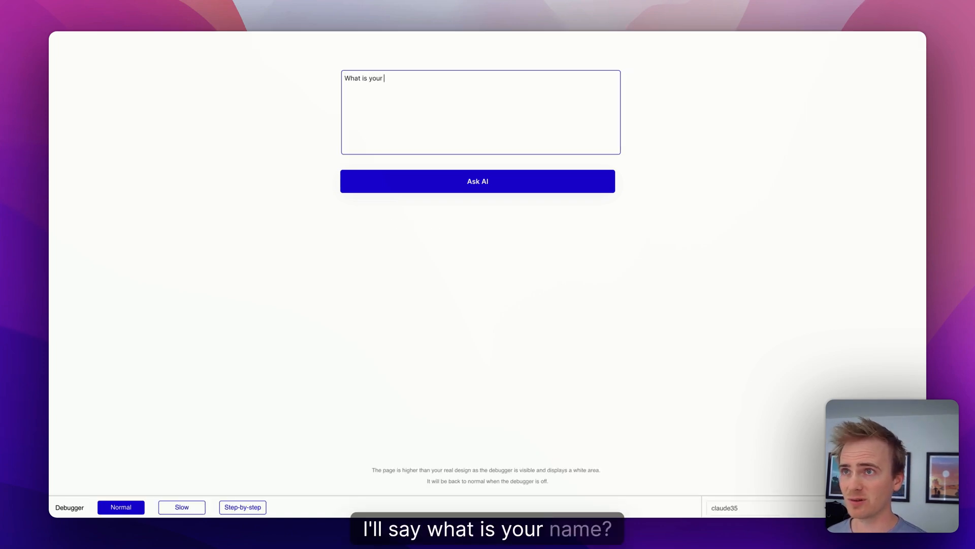
pyautogui.write('name?')
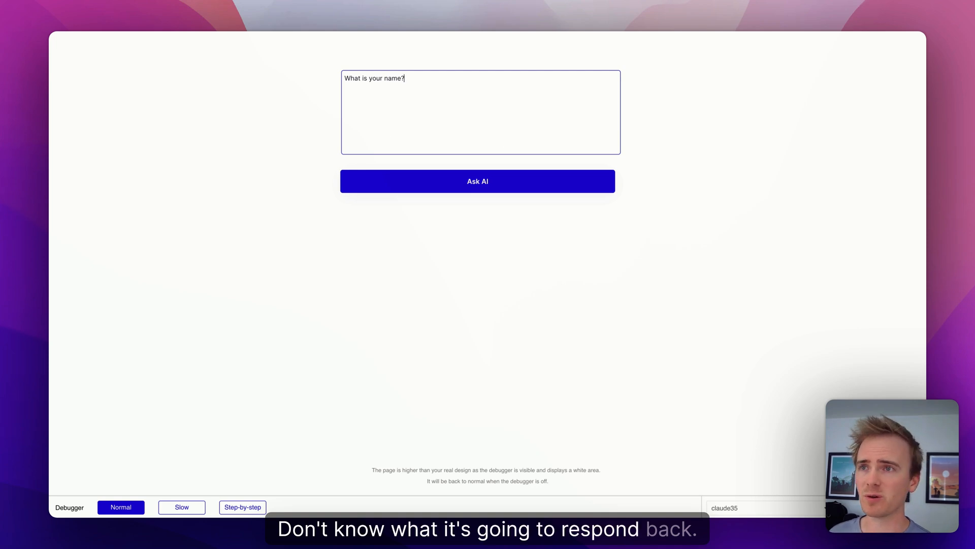
pyautogui.click(478, 181)
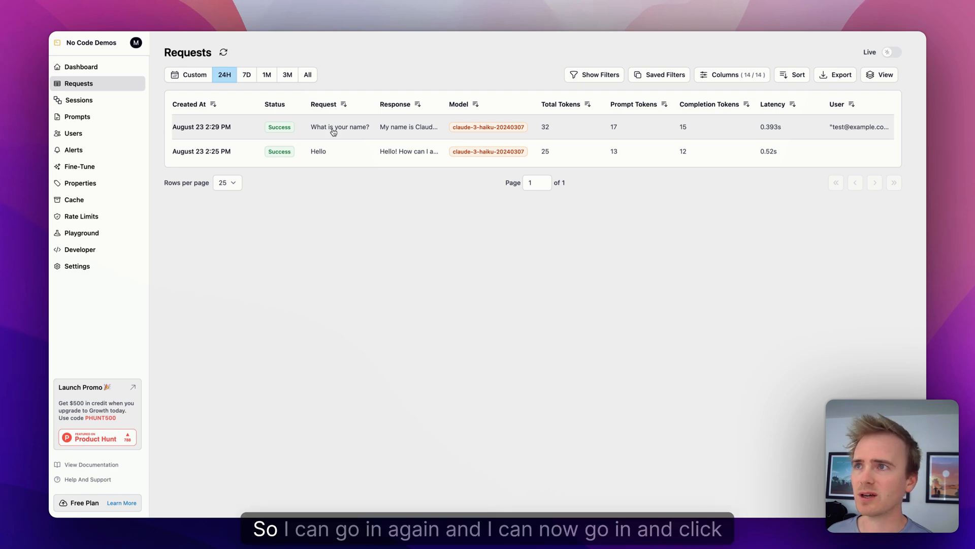
pyautogui.click(339, 127)
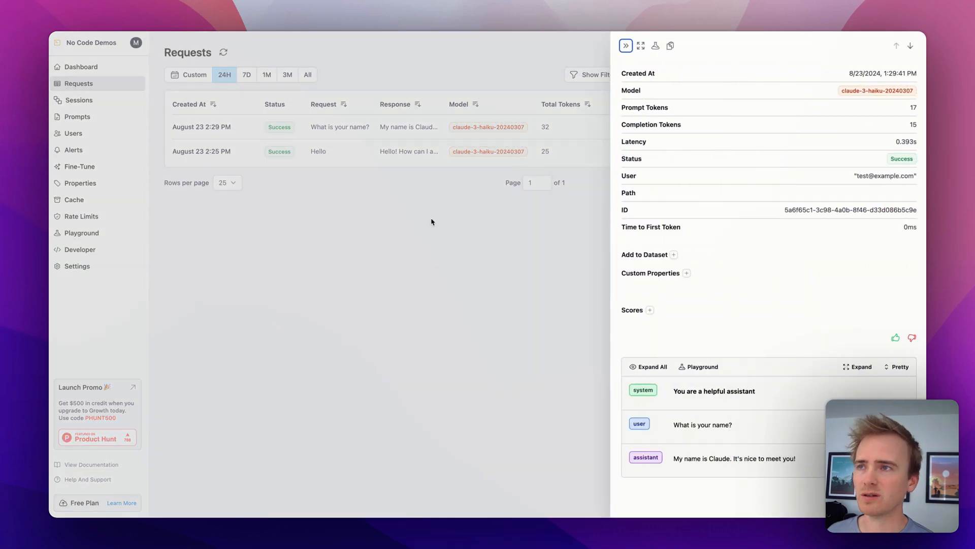
pyautogui.click(73, 133)
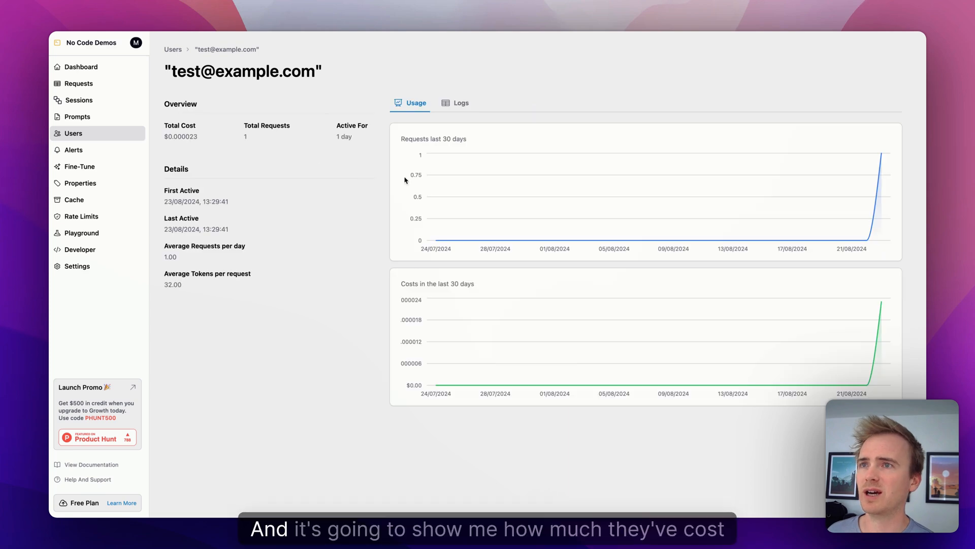
pyautogui.moveTo(501, 221)
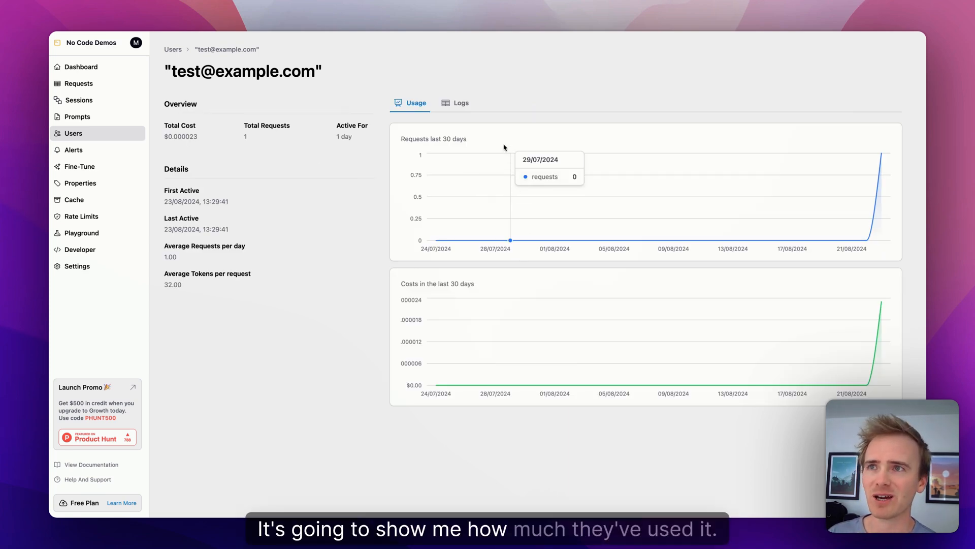
pyautogui.click(460, 102)
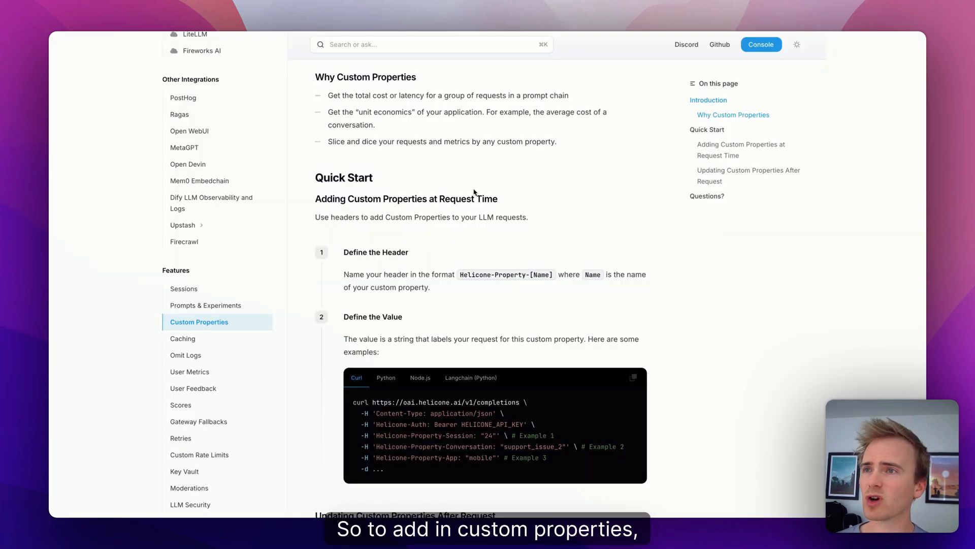
pyautogui.moveTo(381, 298)
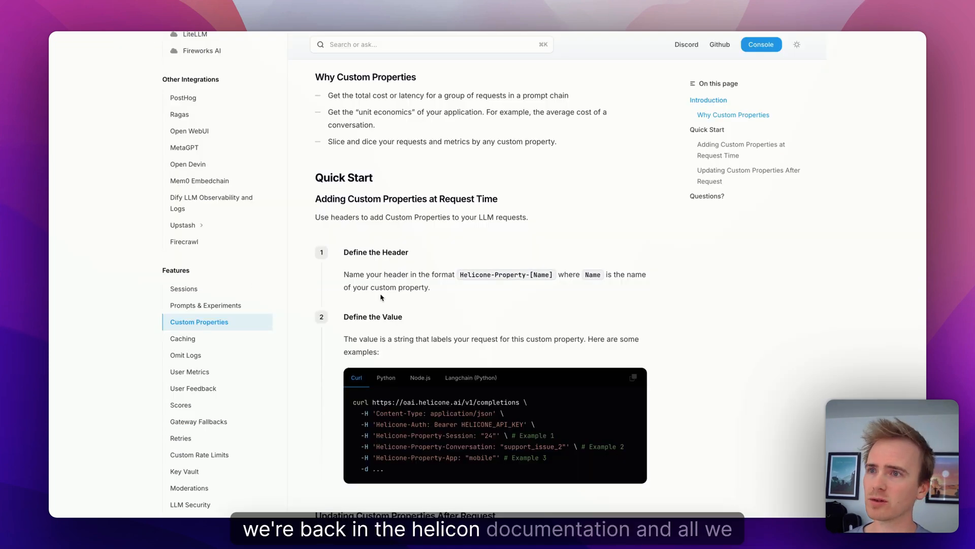
# - Scroll the Custom Properties docs page down to the Quick Start section
pyautogui.scroll(-3)
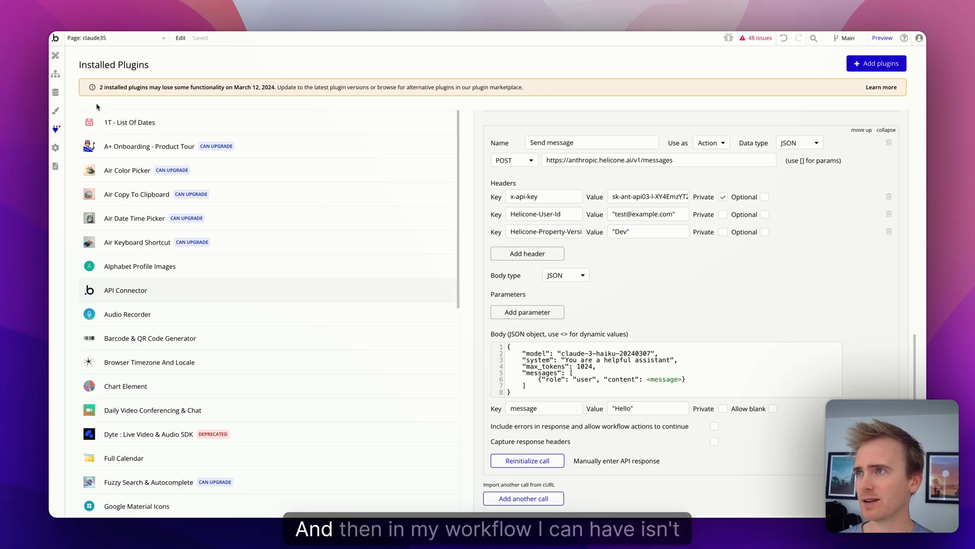
# - Set the Helicone-Property-Version header to Isn't live version formatted as Dev/Live text in the workflow
pyautogui.click(55, 73)
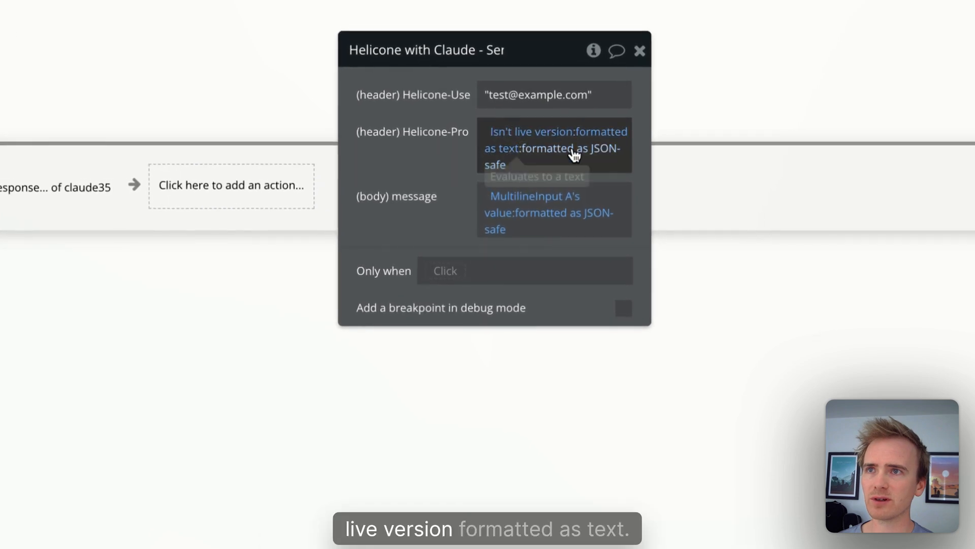
pyautogui.click(526, 131)
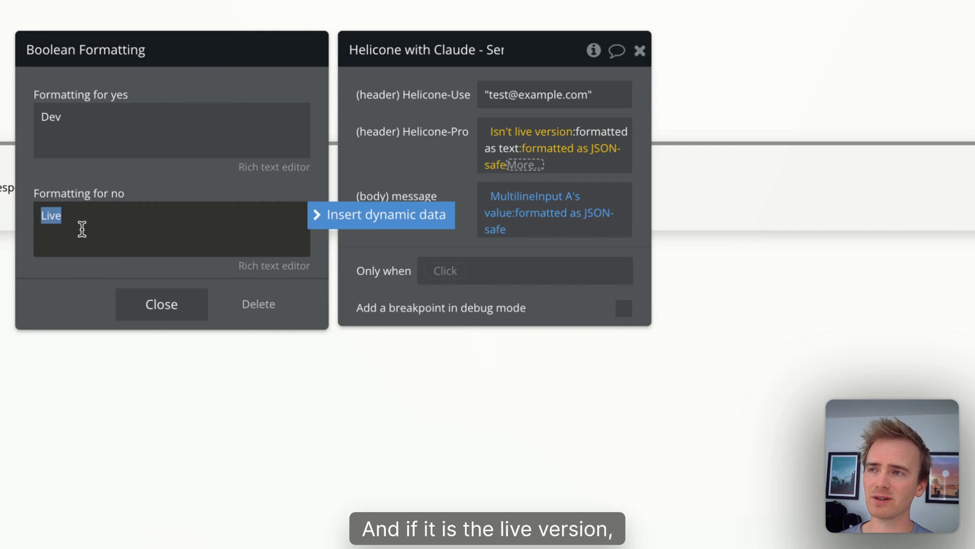
pyautogui.moveTo(105, 231)
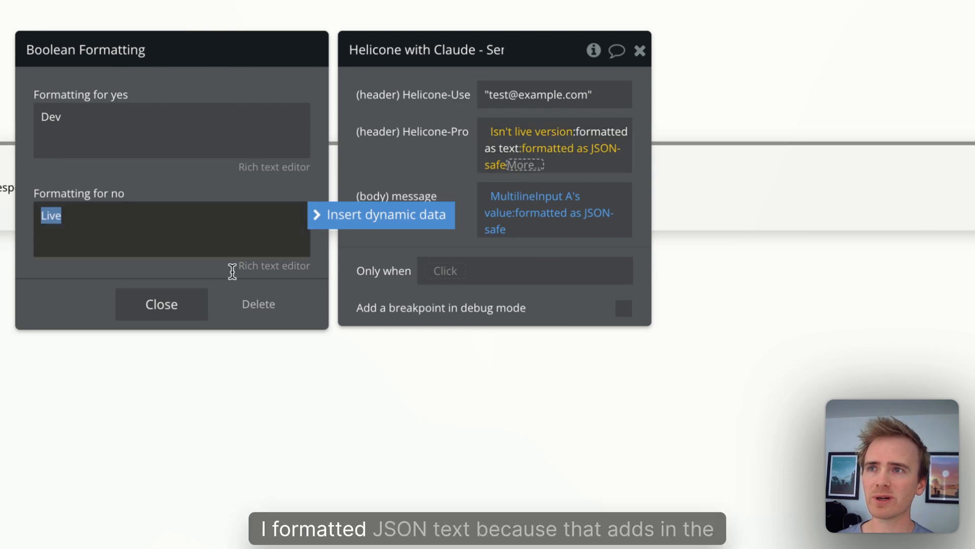
pyautogui.click(162, 304)
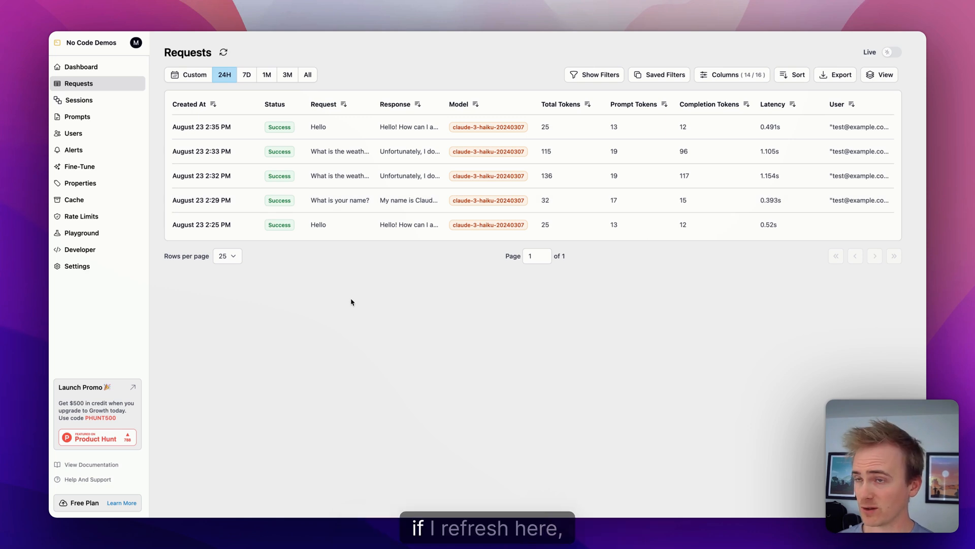
pyautogui.click(223, 52)
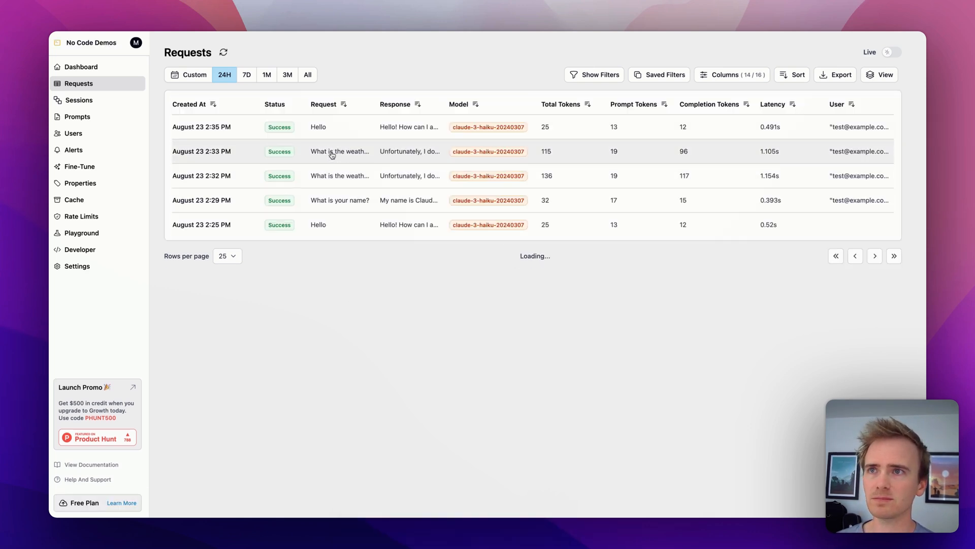
pyautogui.click(318, 127)
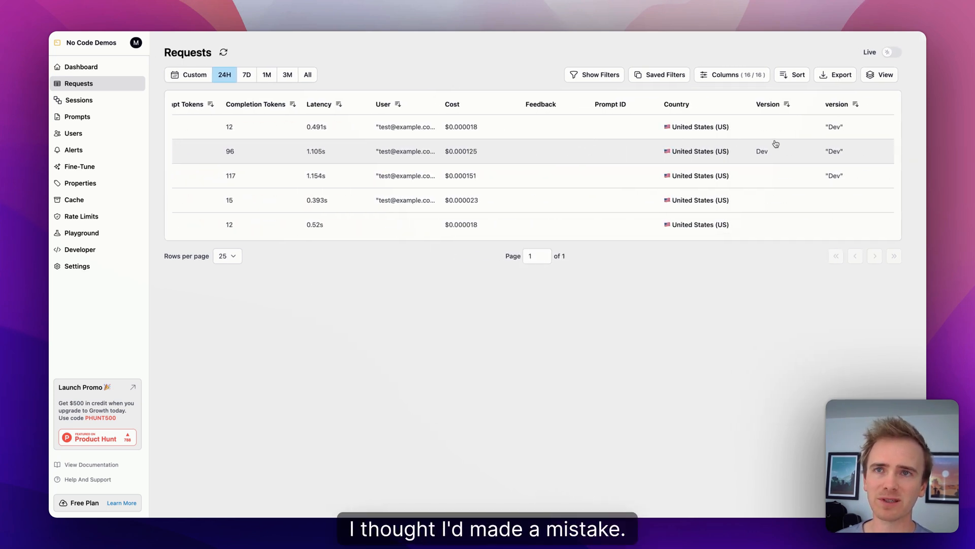
pyautogui.moveTo(799, 153)
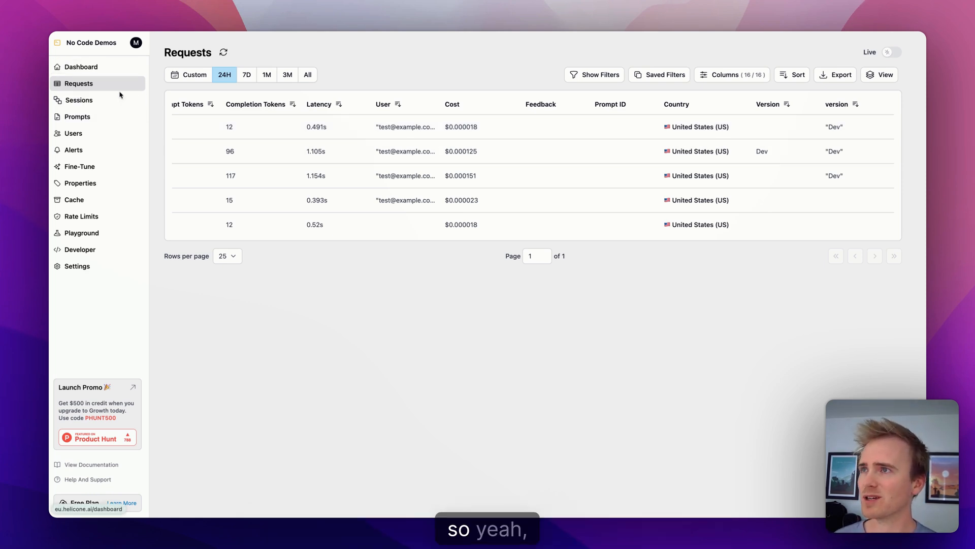
pyautogui.click(80, 67)
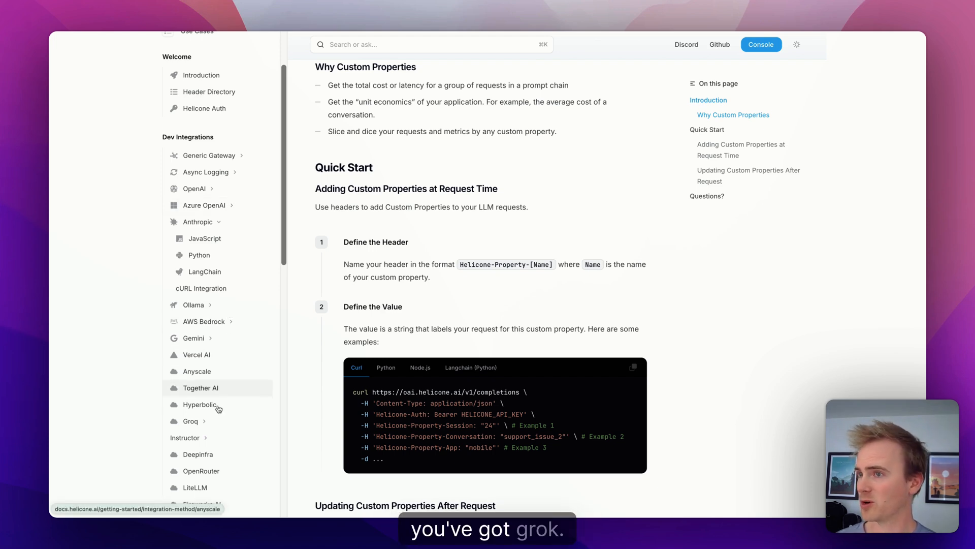
# - Scroll the docs sidebar through the Dev Integrations list of supported providers
pyautogui.scroll(-3)
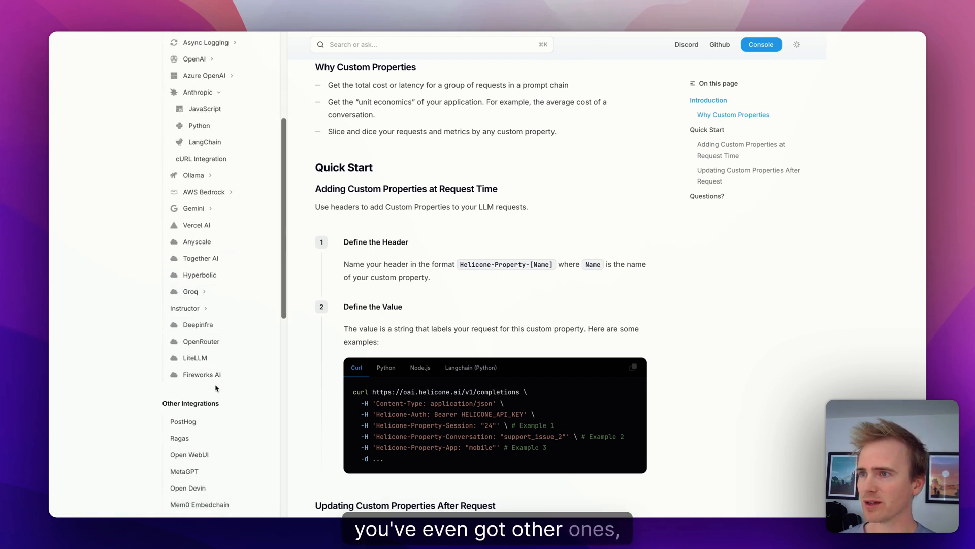